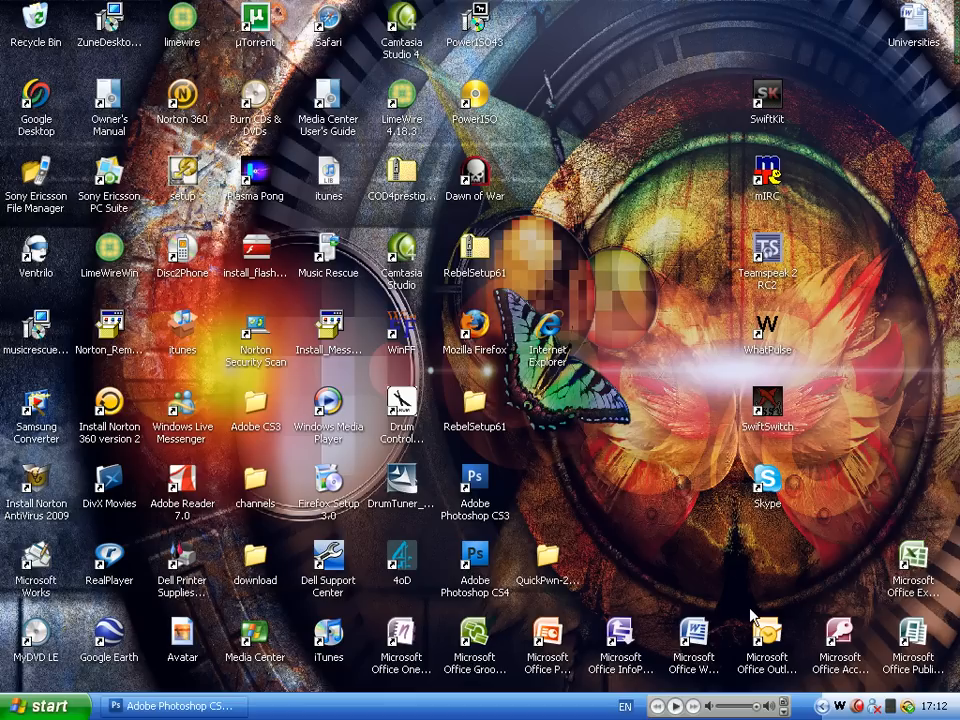
mouse_move(678, 552)
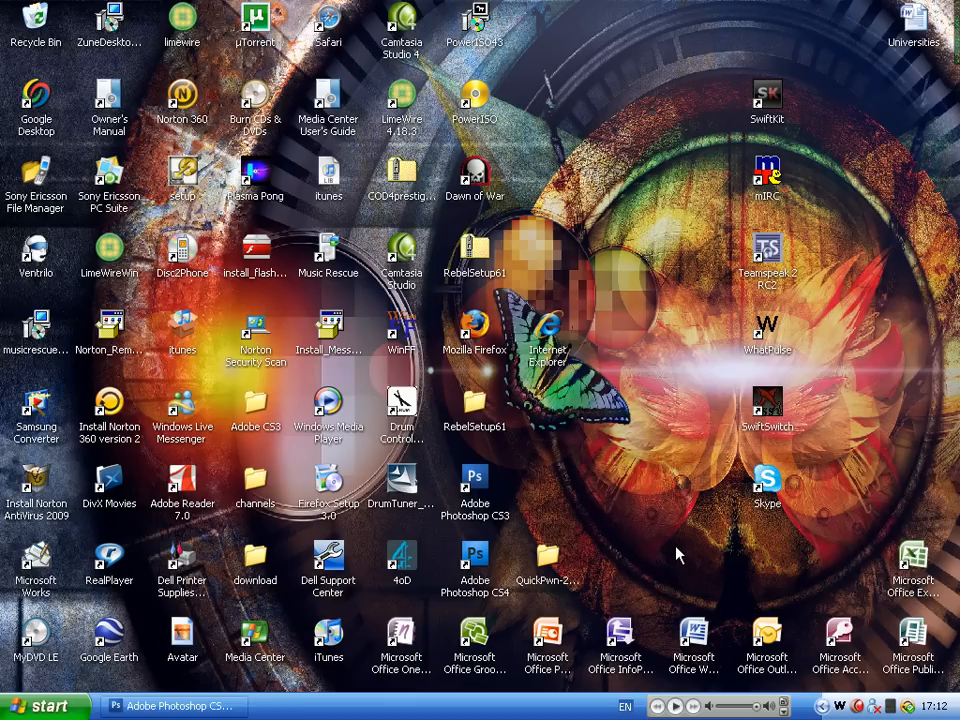
mouse_move(652, 428)
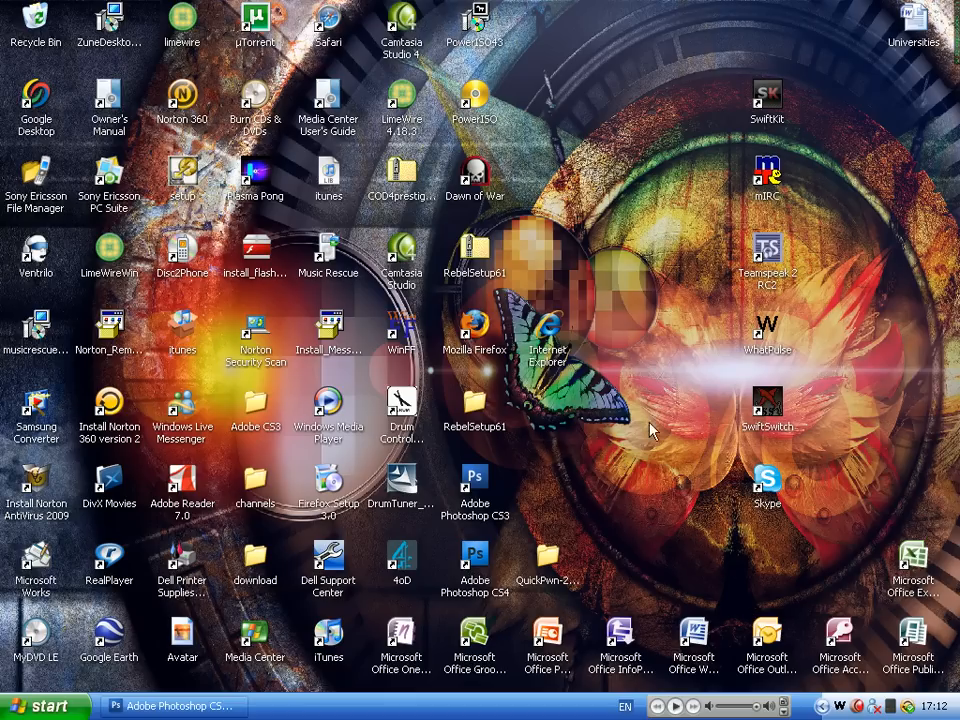
mouse_move(676, 414)
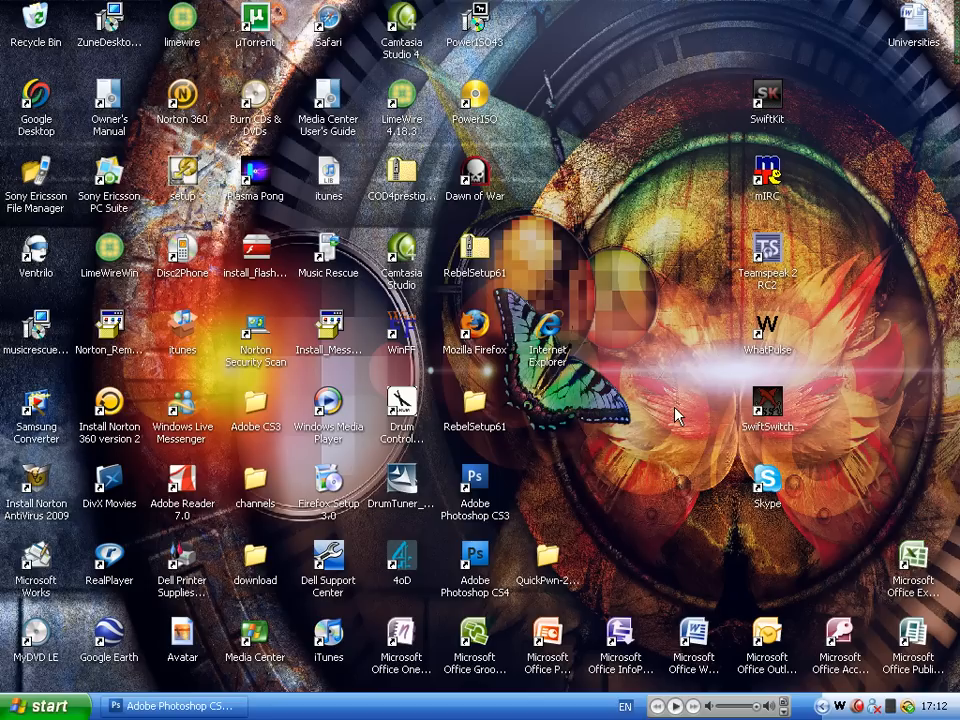
mouse_move(650, 414)
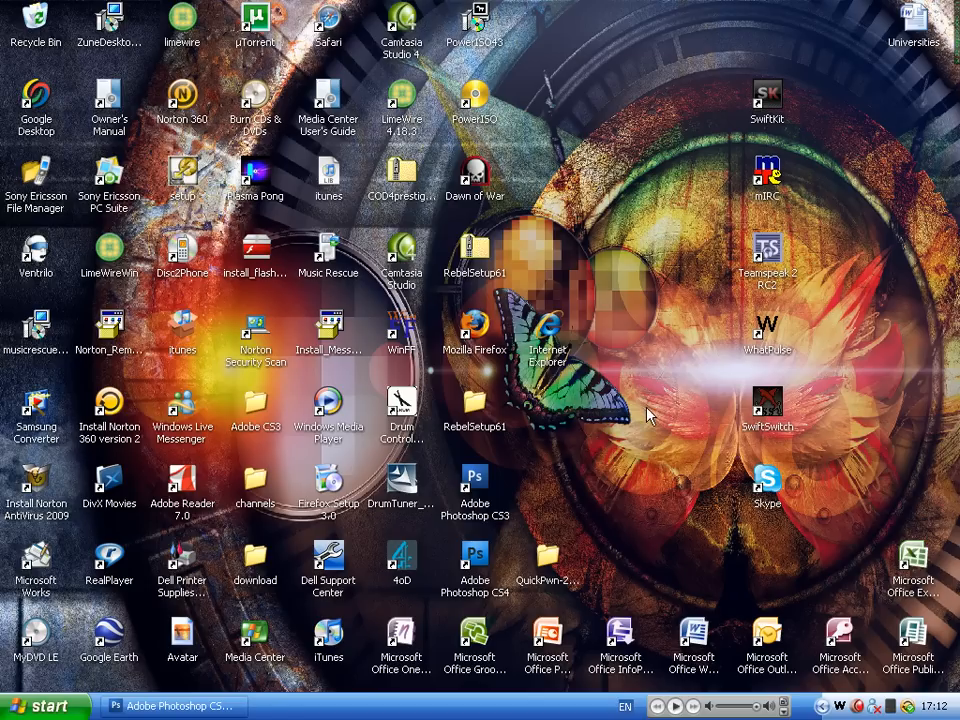
mouse_move(92, 302)
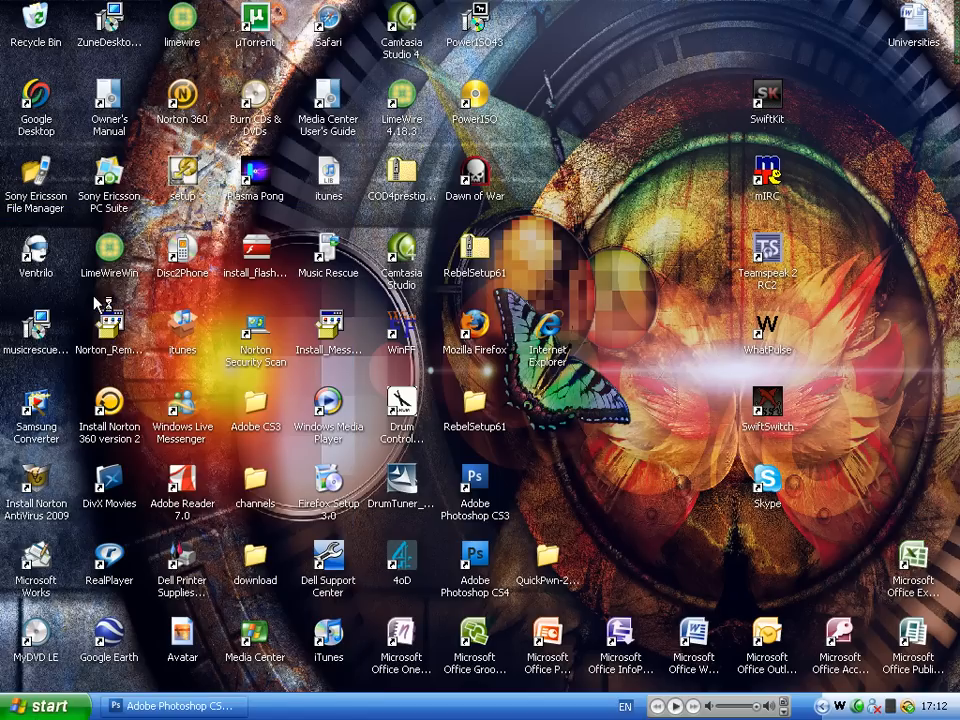
Step: Open the WinFF.org downloads page in Firefox, scroll through it, then minimize the browser
double_click(475, 325)
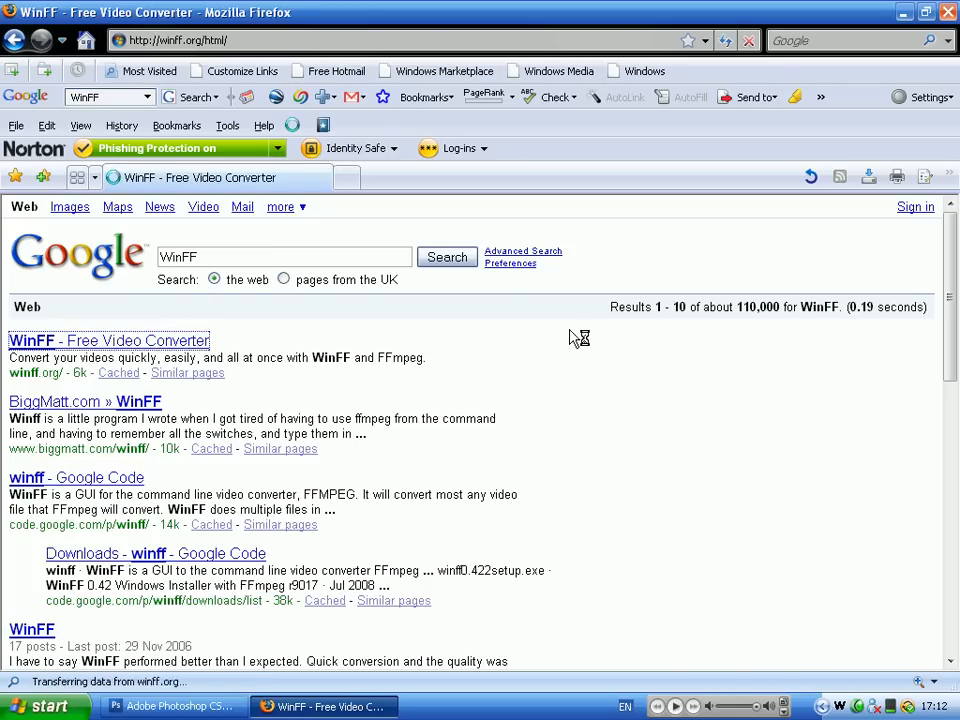
click(107, 340)
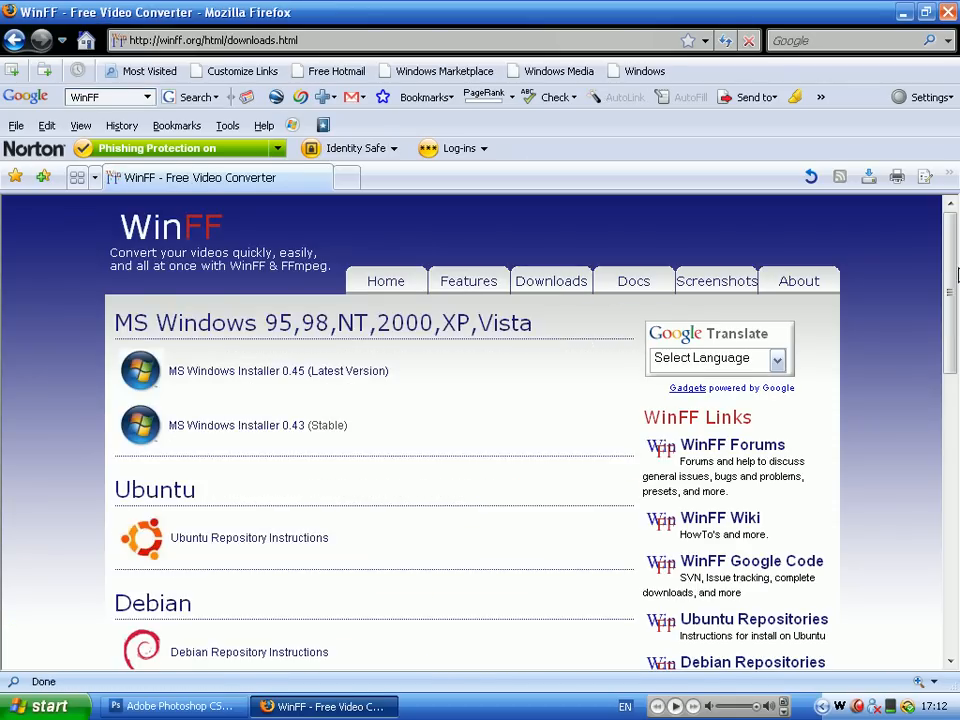
scroll(down, 3)
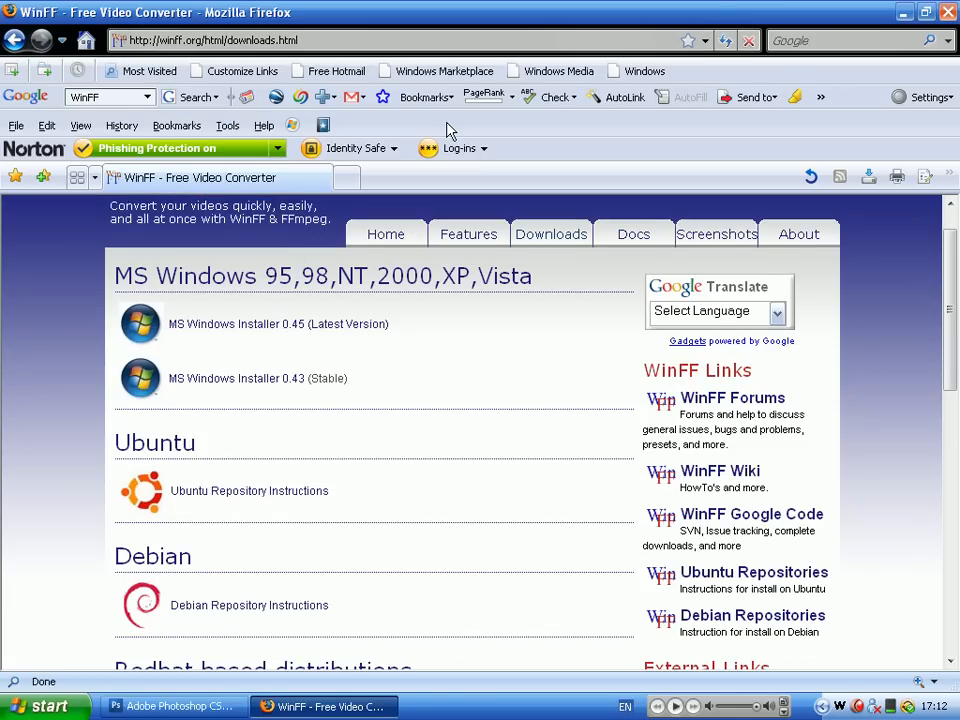
mouse_move(922, 12)
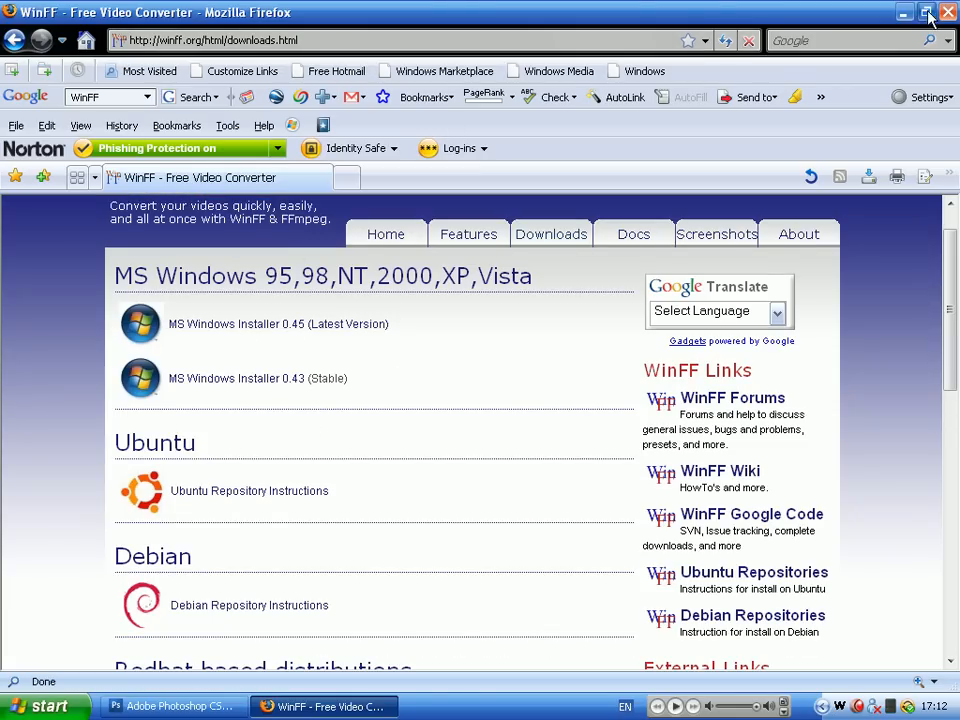
click(921, 12)
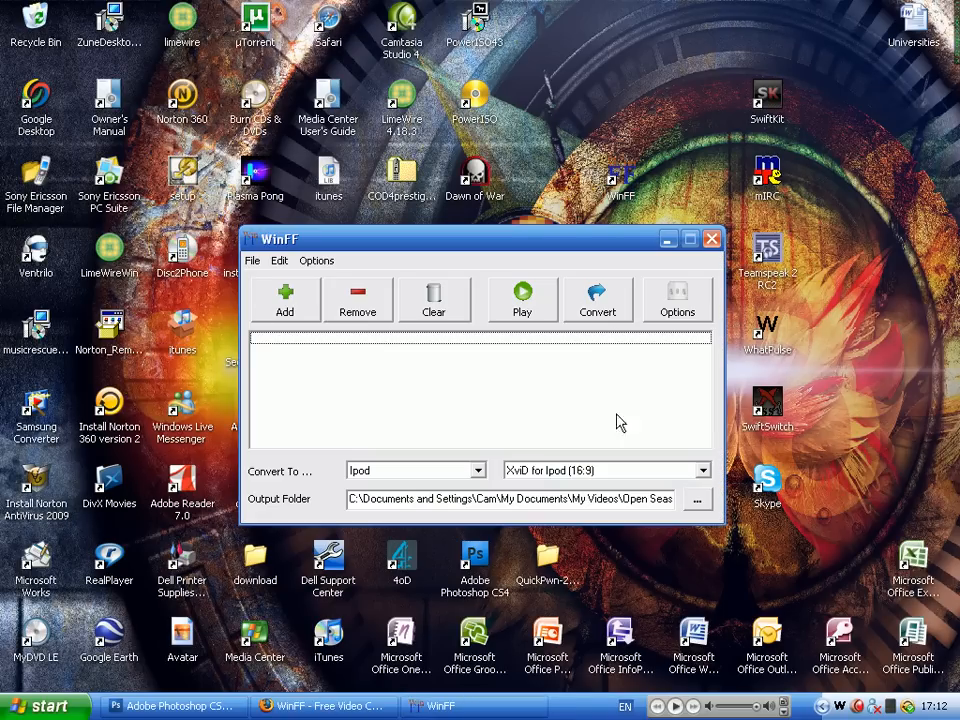
Step: Pick Dude.Wheres.My.Car.2000.DVDRip from My Documents\DoW in WinFF's Add file dialog
click(284, 297)
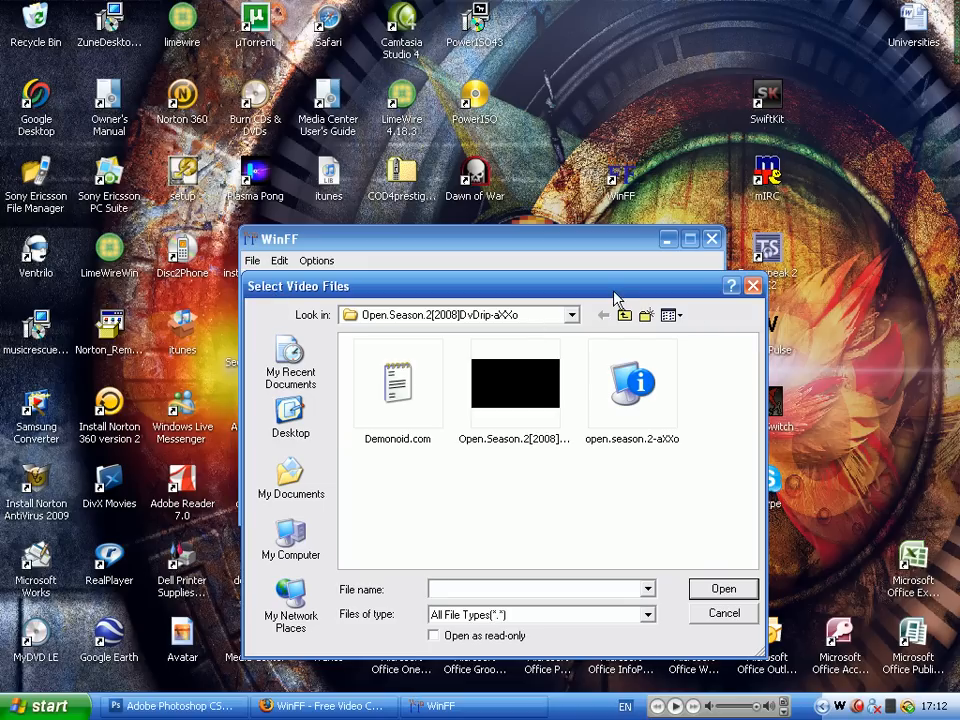
click(623, 315)
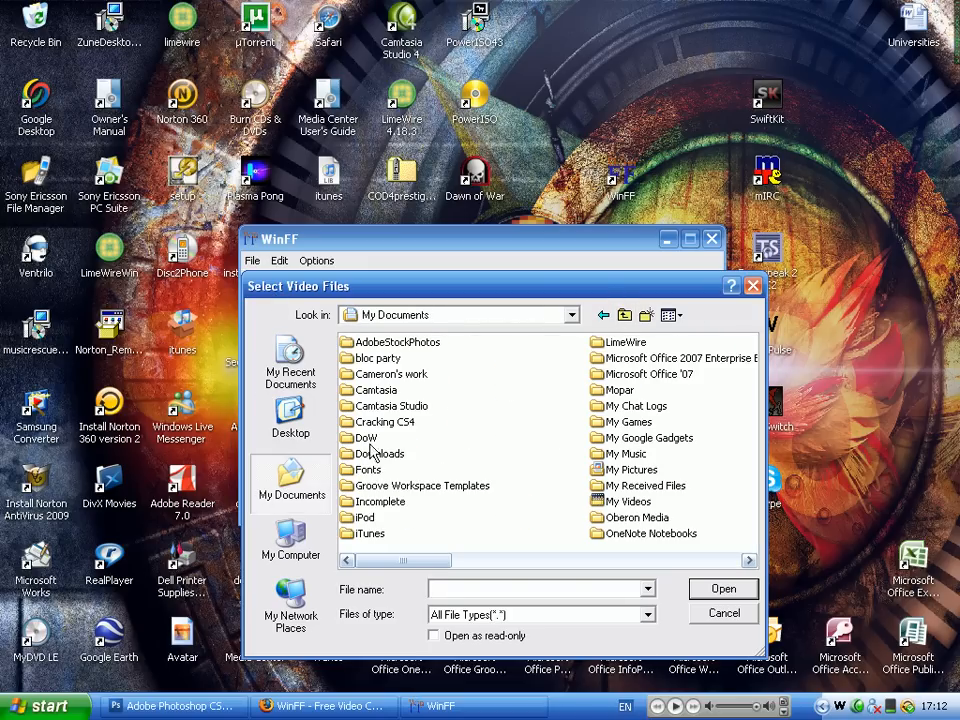
double_click(365, 437)
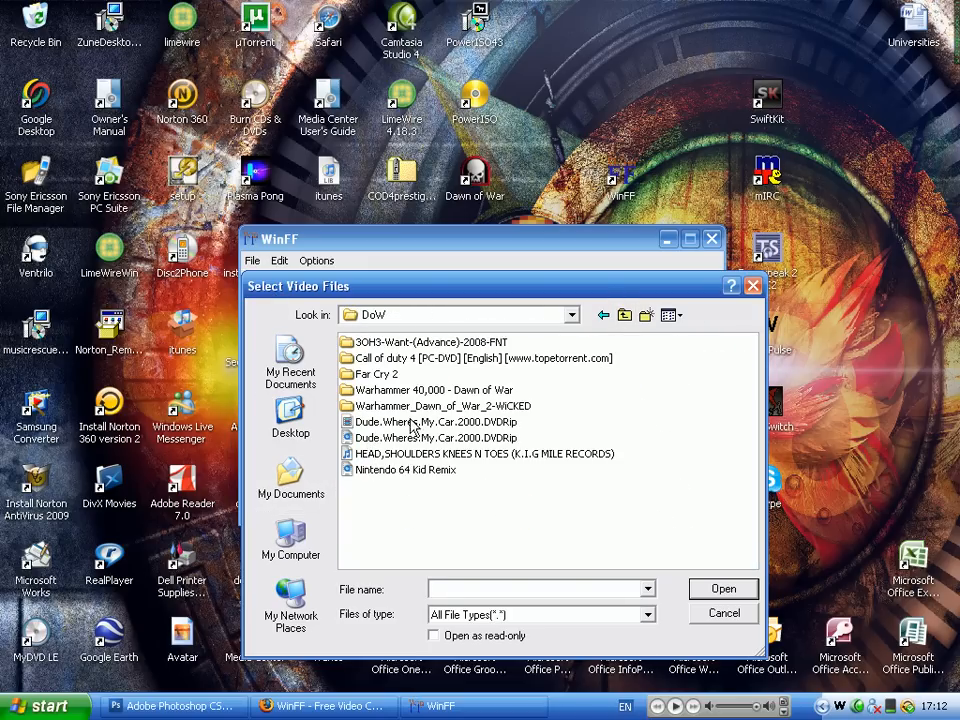
click(435, 421)
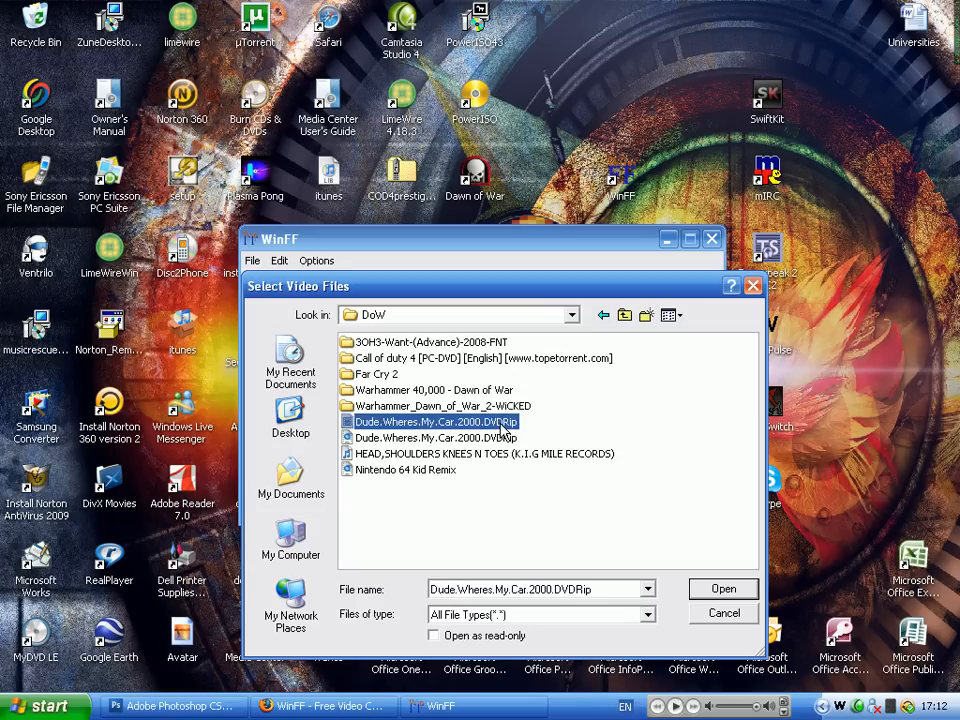
mouse_move(485, 437)
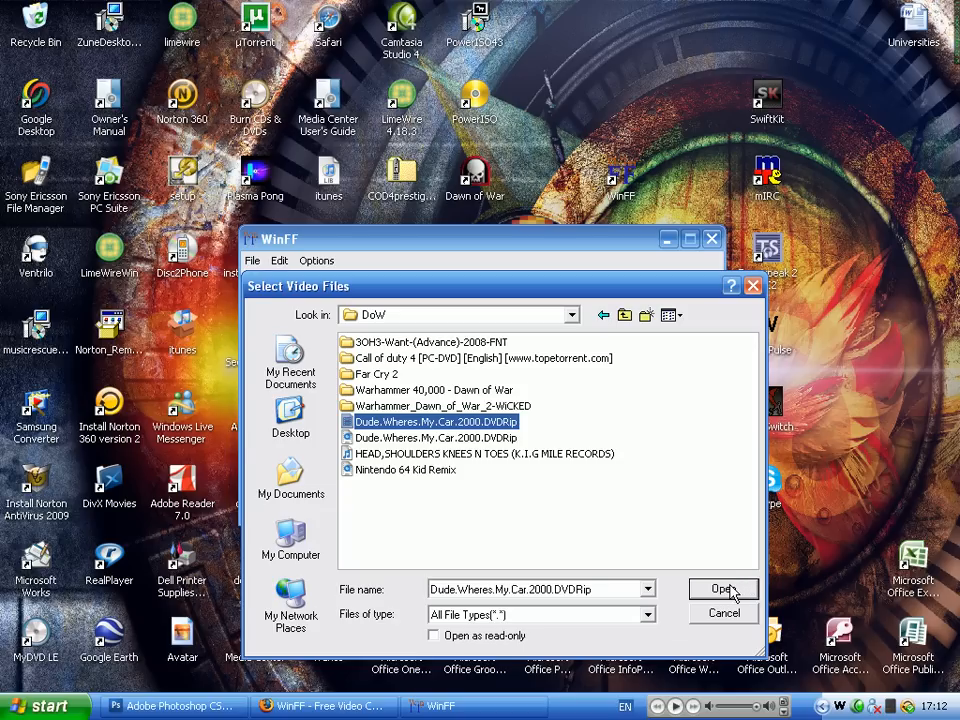
Step: Add the DVDRip.avi to the conversion list and set Convert To Ipod, showing its presets
click(723, 589)
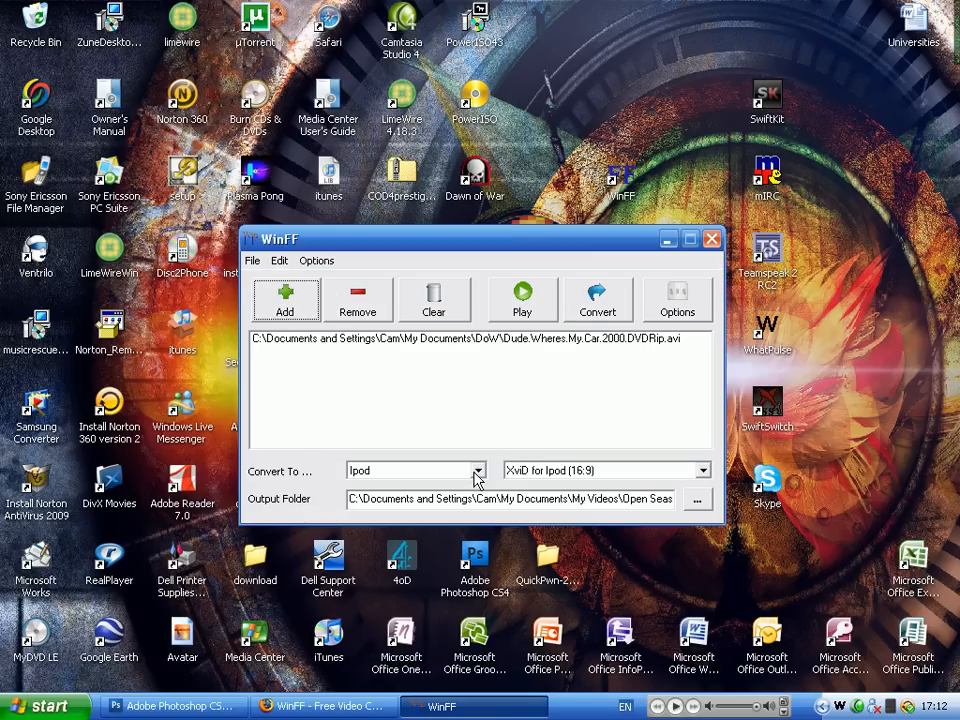
click(476, 471)
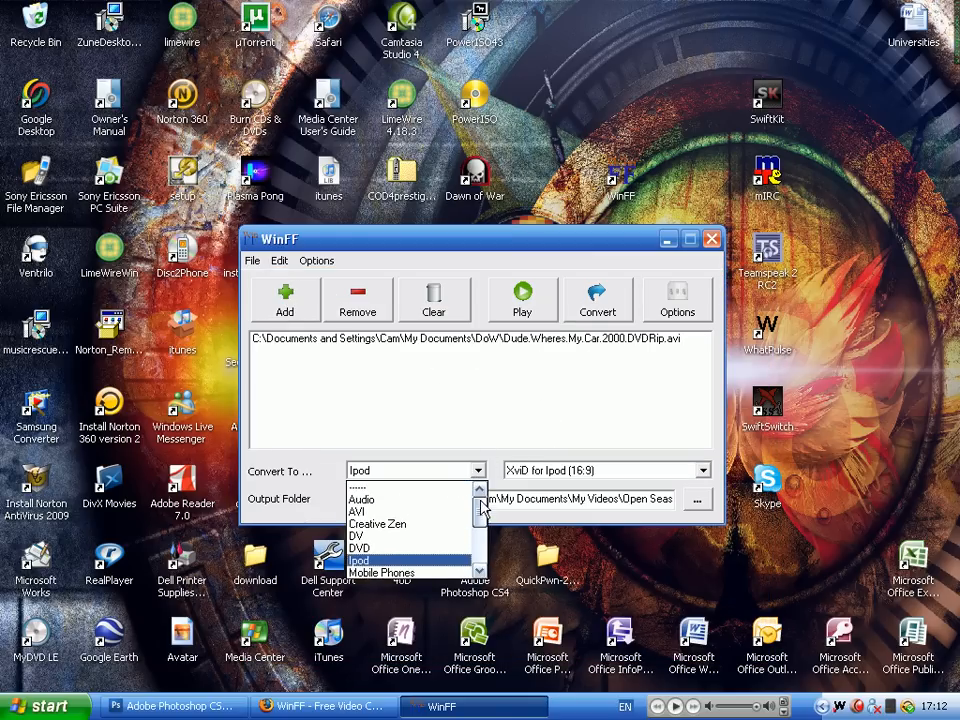
scroll(down, 3)
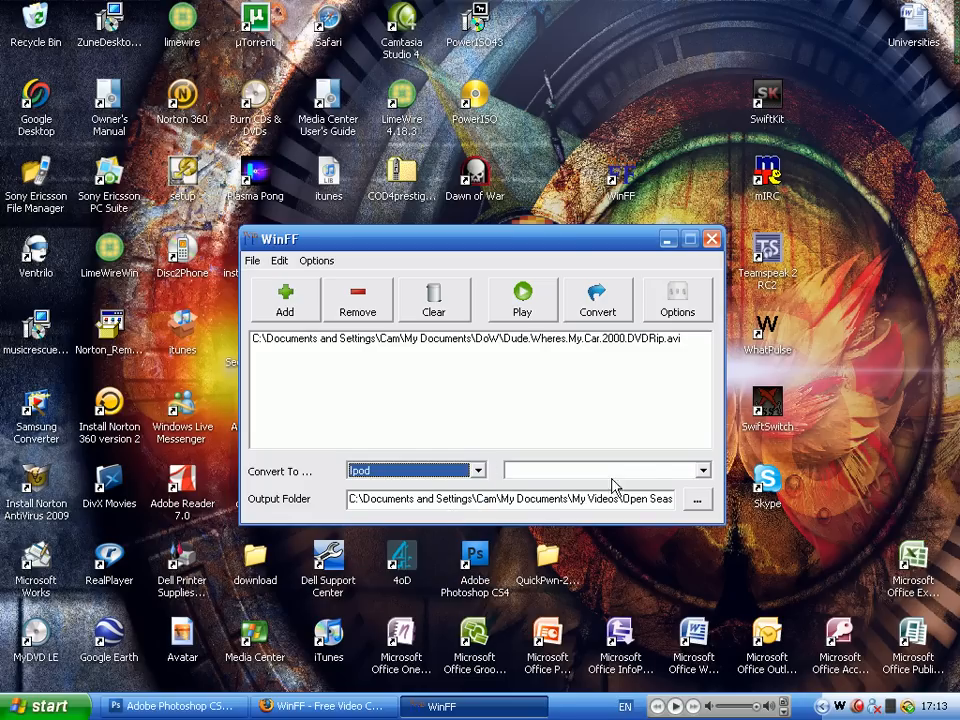
click(701, 469)
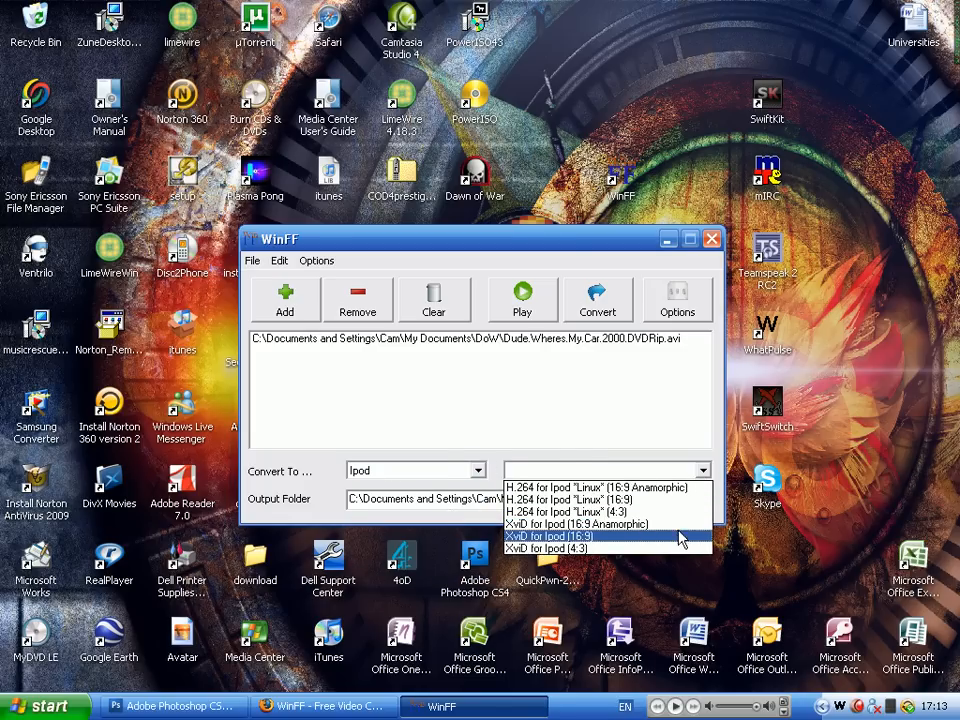
mouse_move(598, 542)
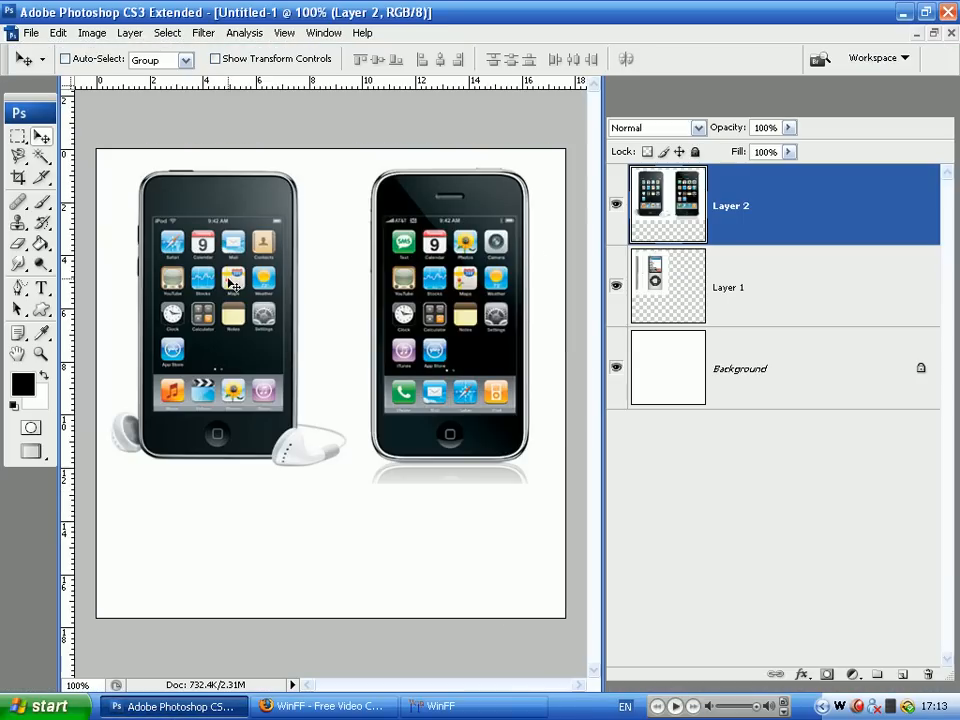
mouse_move(190, 440)
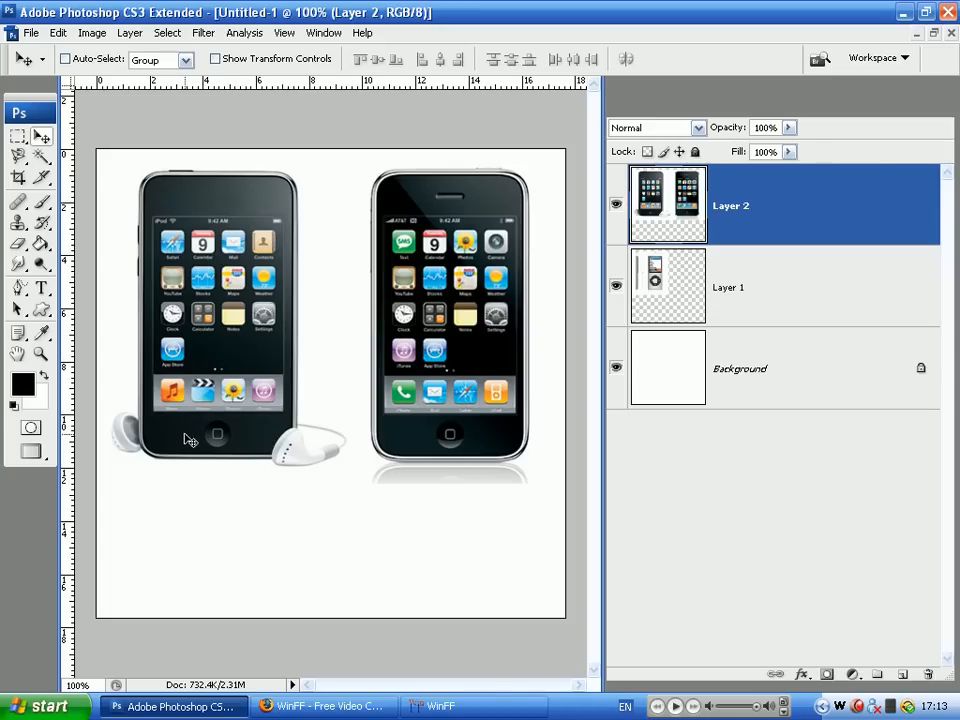
mouse_move(156, 227)
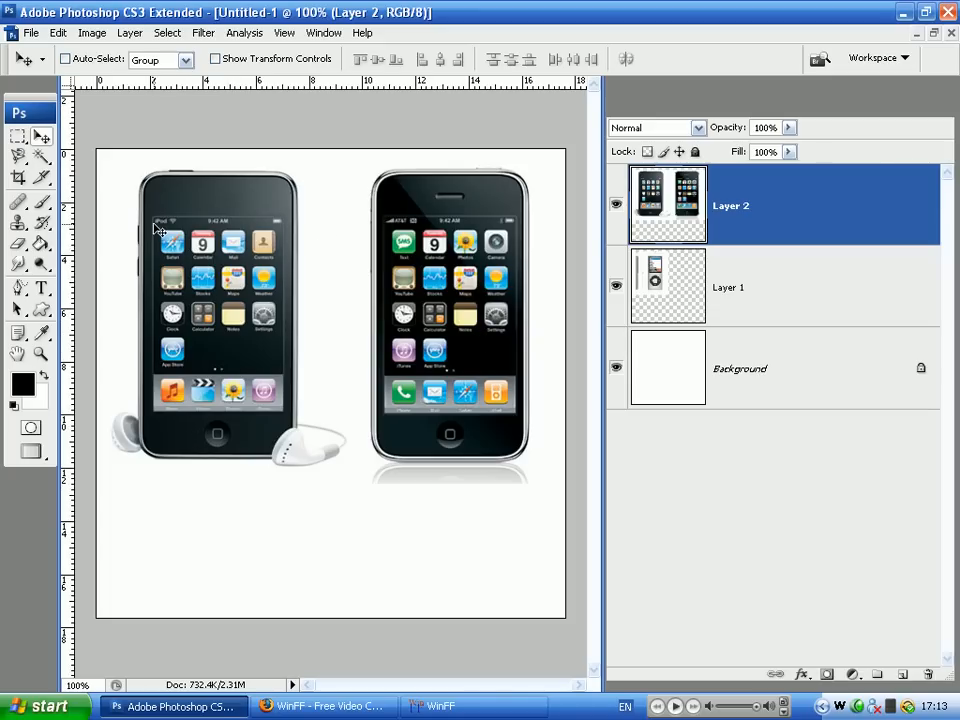
mouse_move(252, 248)
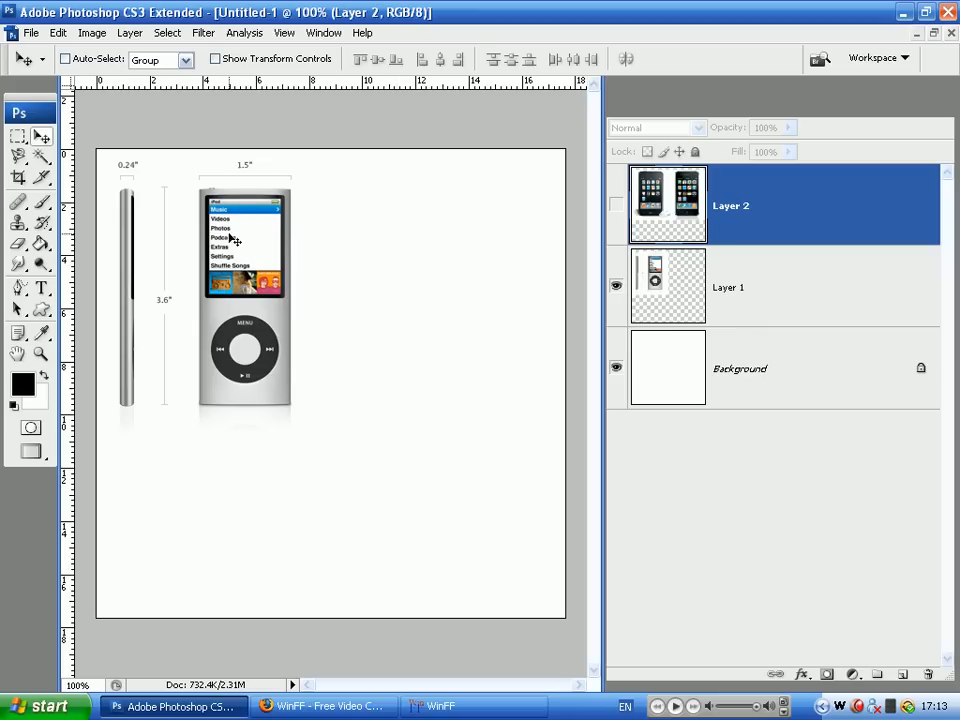
mouse_move(401, 597)
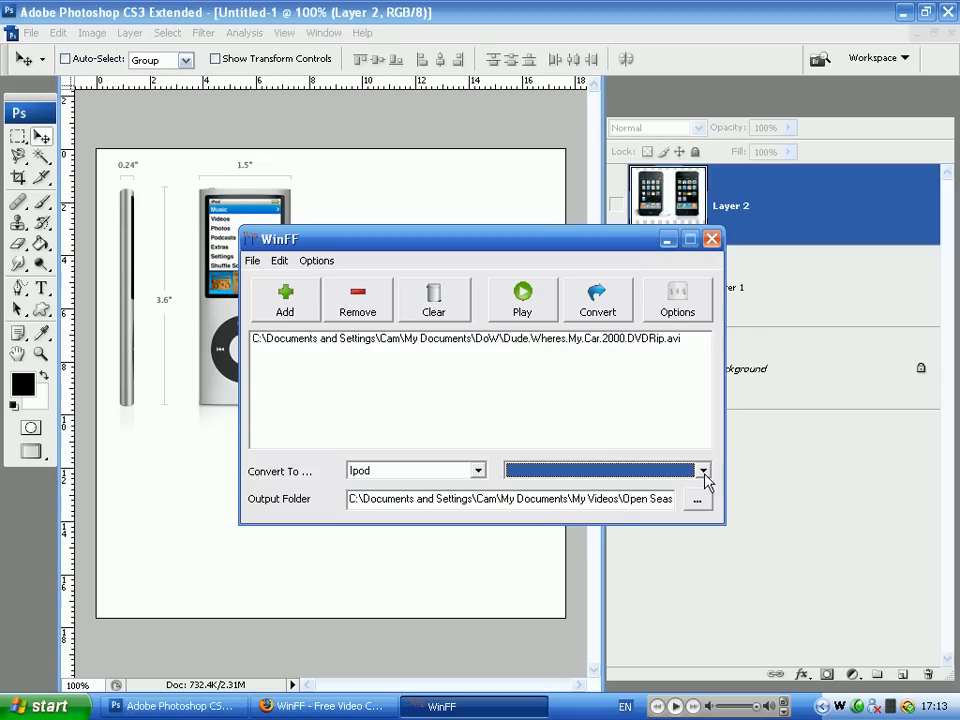
Step: Choose the XviD for Ipod (4:3) preset for the movie
click(703, 470)
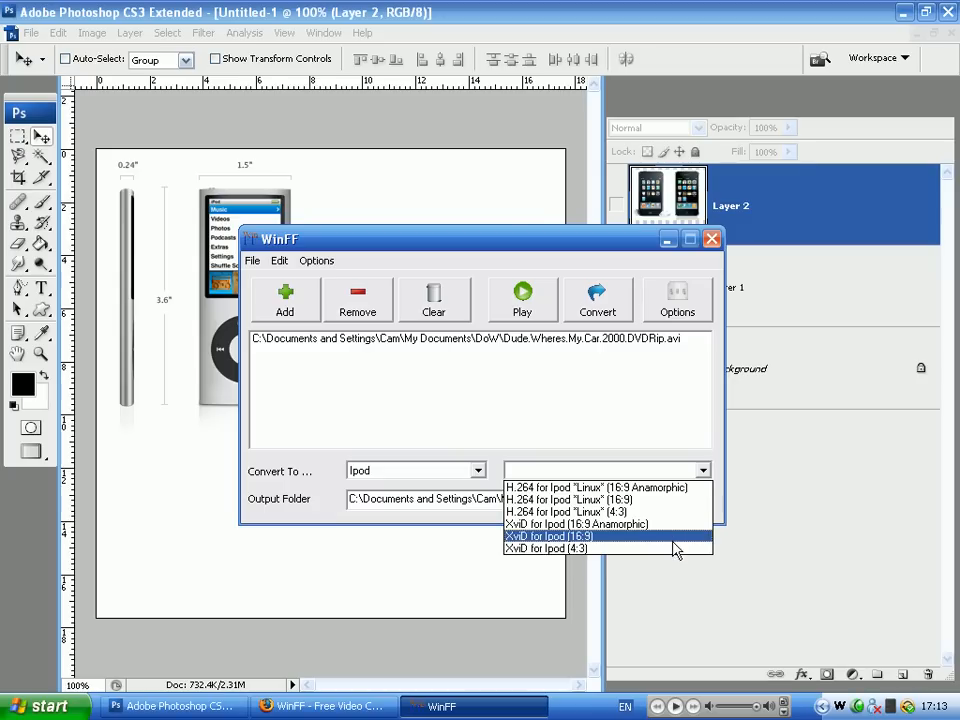
click(550, 548)
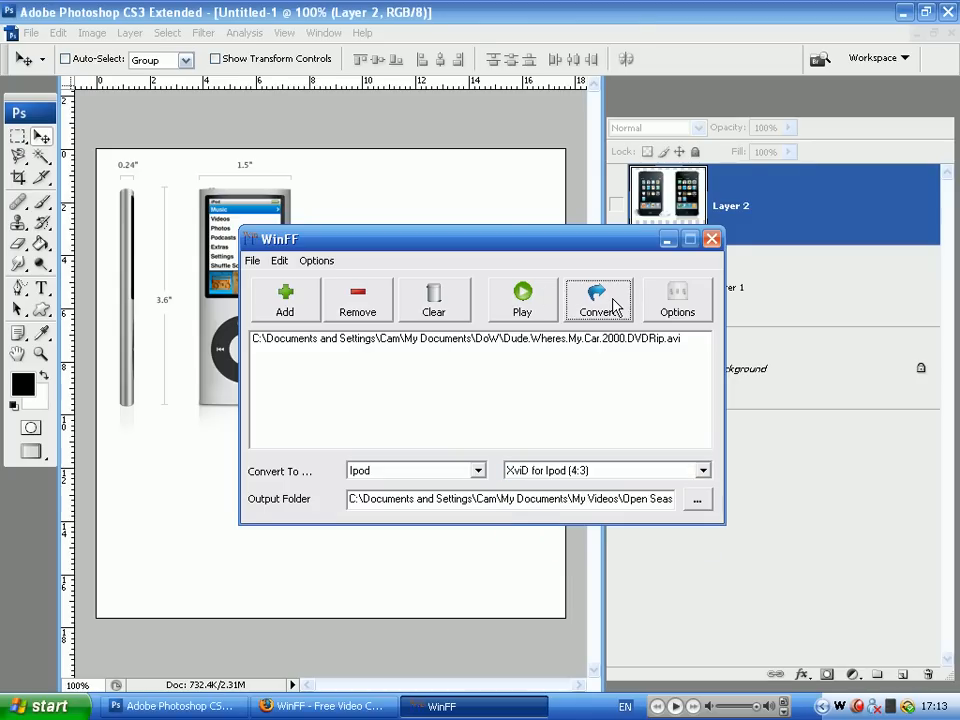
Step: Launch the ffmpeg conversion of the AVI into an iPod XviD MP4
click(598, 298)
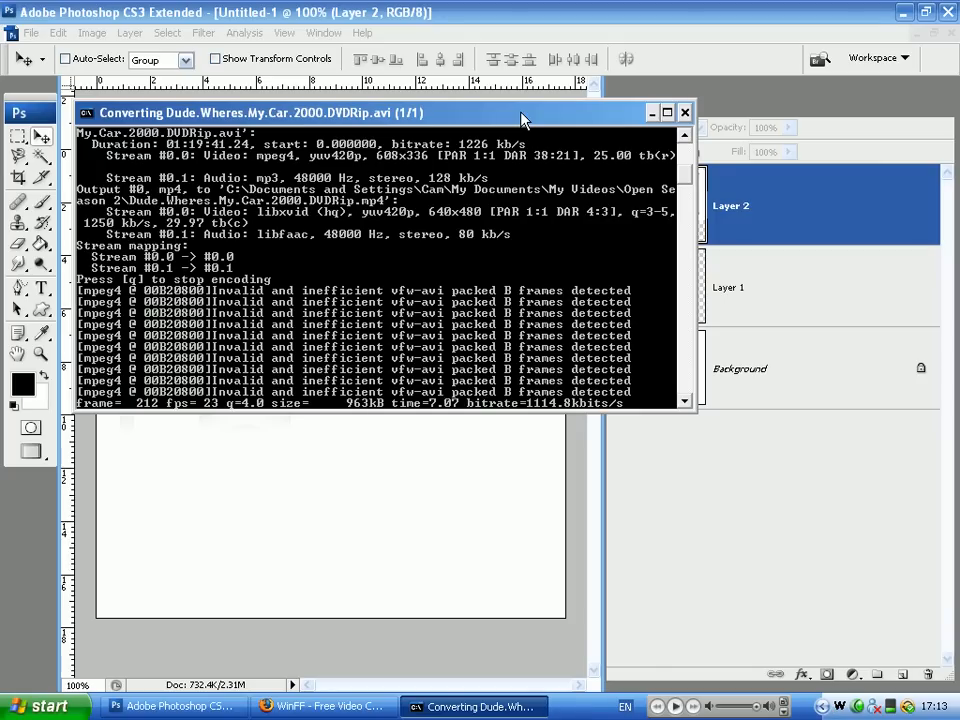
mouse_move(570, 228)
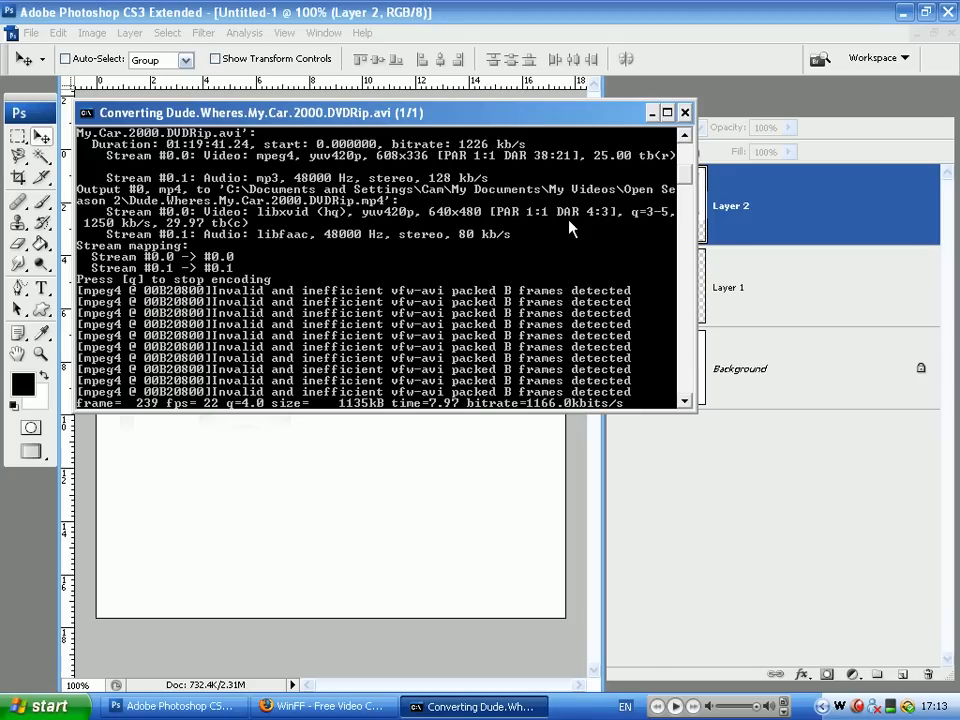
Step: Minimize the conversion, Photoshop and Firefox windows and open the Start menu
click(685, 112)
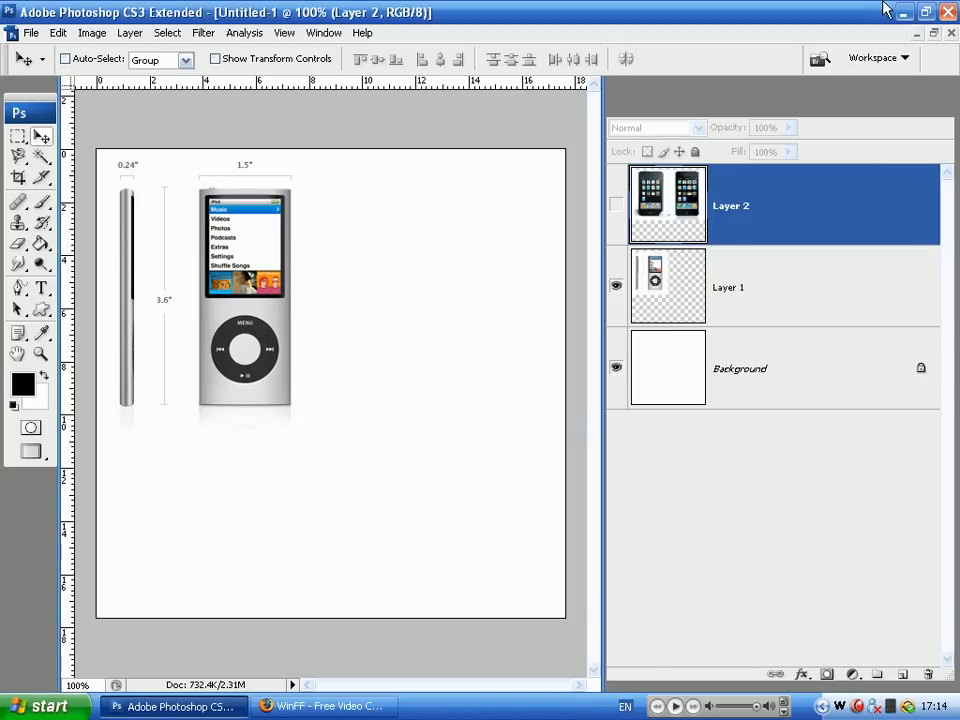
click(322, 706)
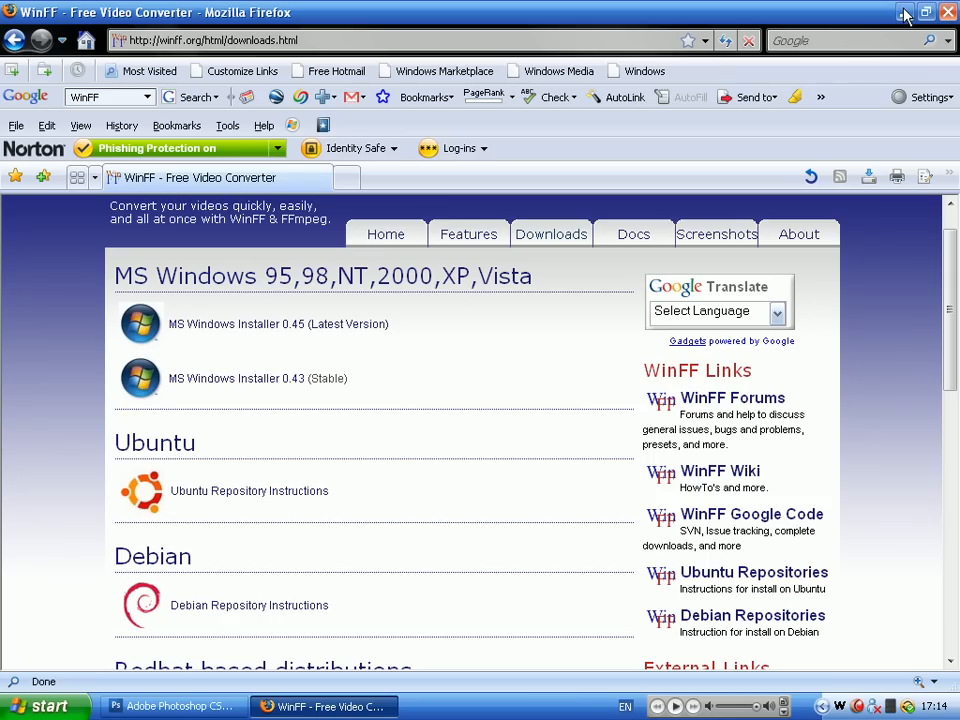
click(907, 13)
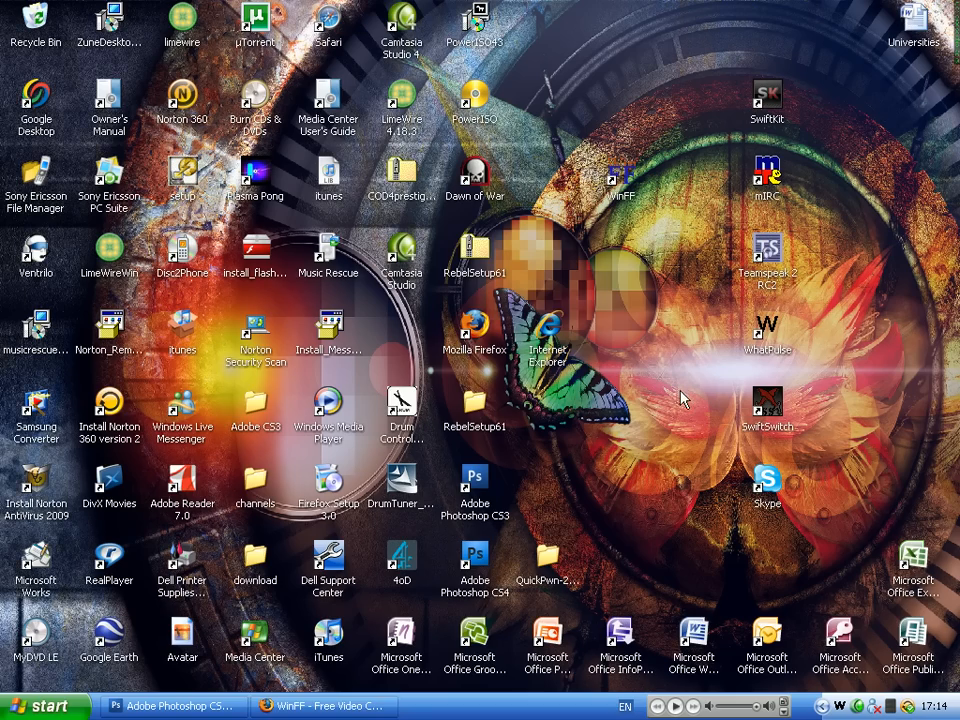
click(40, 705)
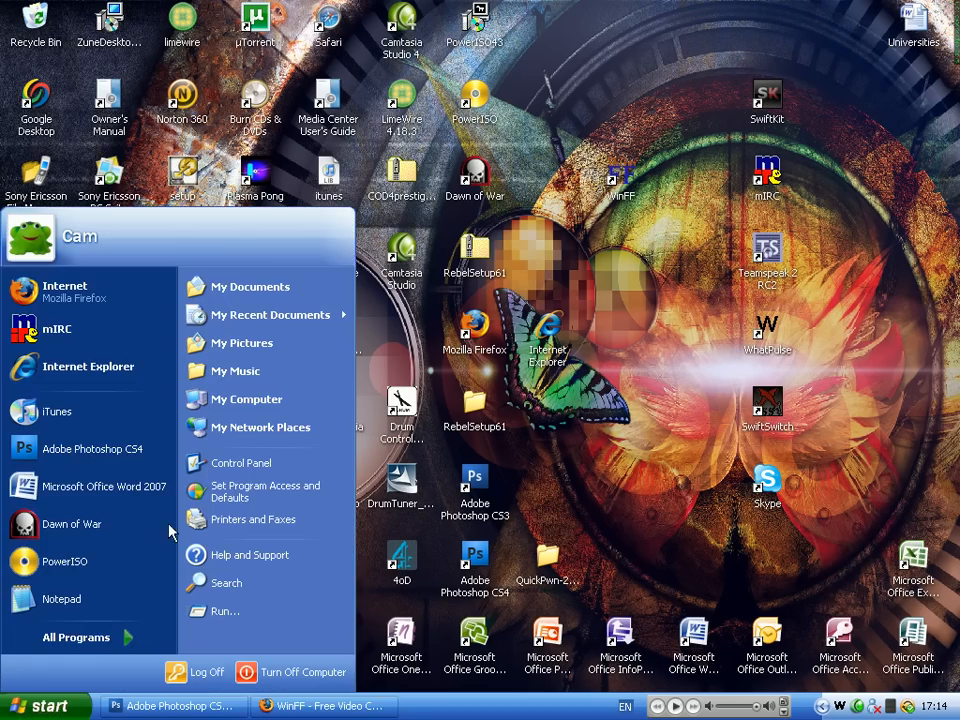
Step: Open My Documents and select the converted Dude.Wheres.My.Car.2000 MPEG-4 file in DoW
click(250, 286)
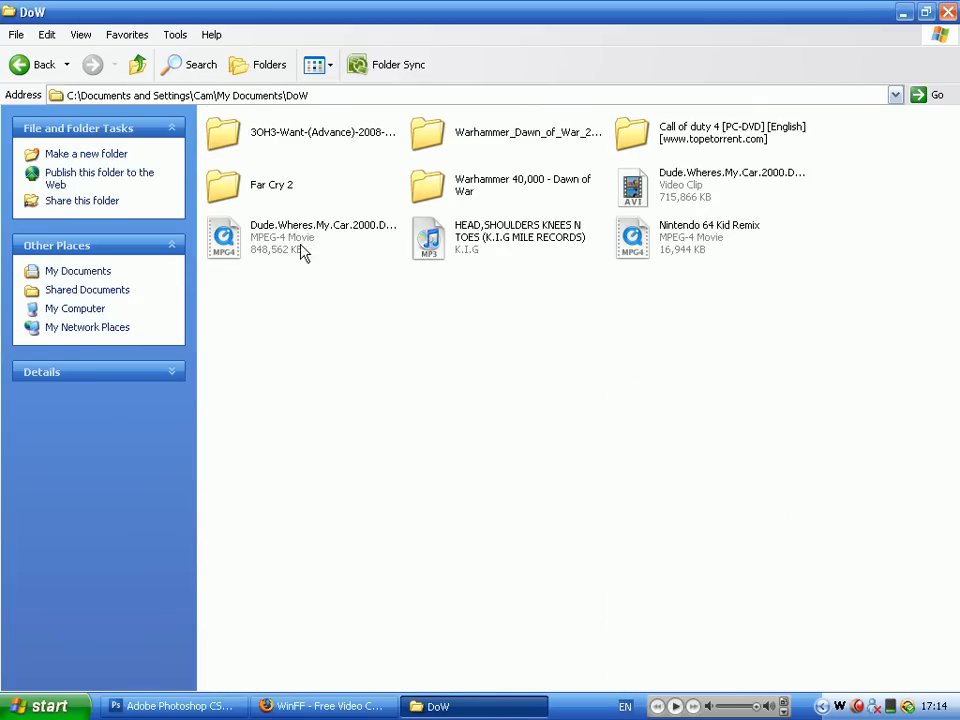
click(323, 236)
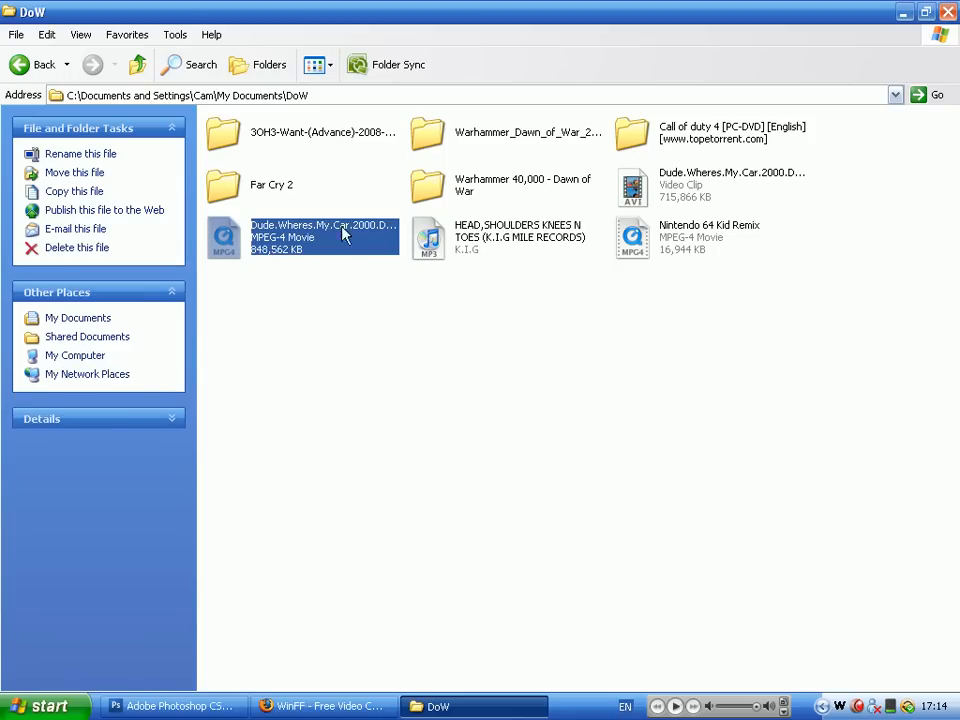
mouse_move(664, 207)
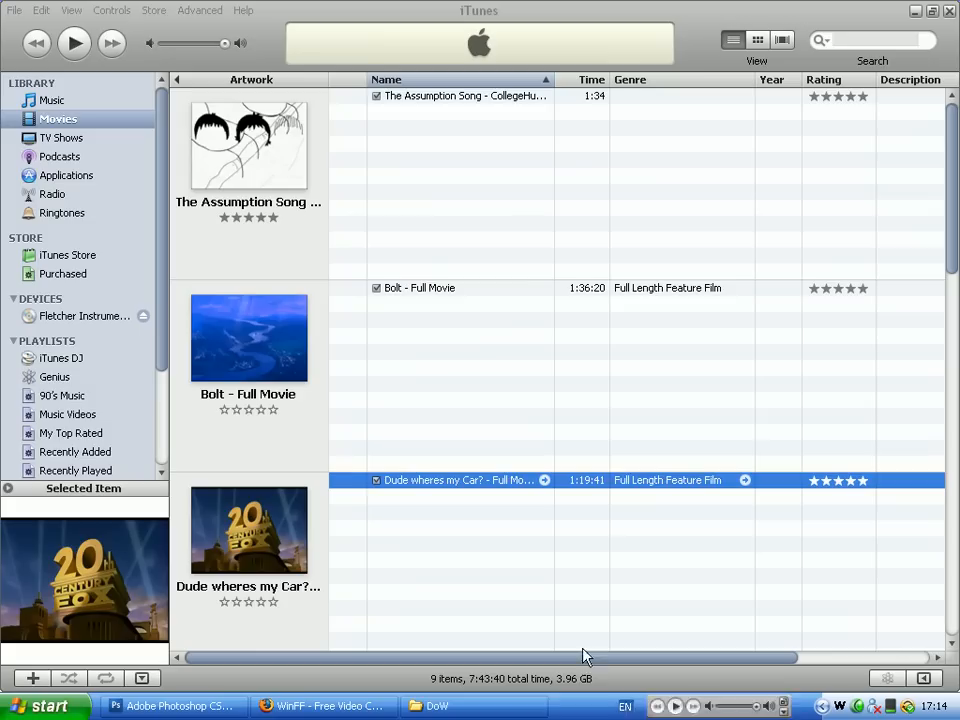
click(434, 705)
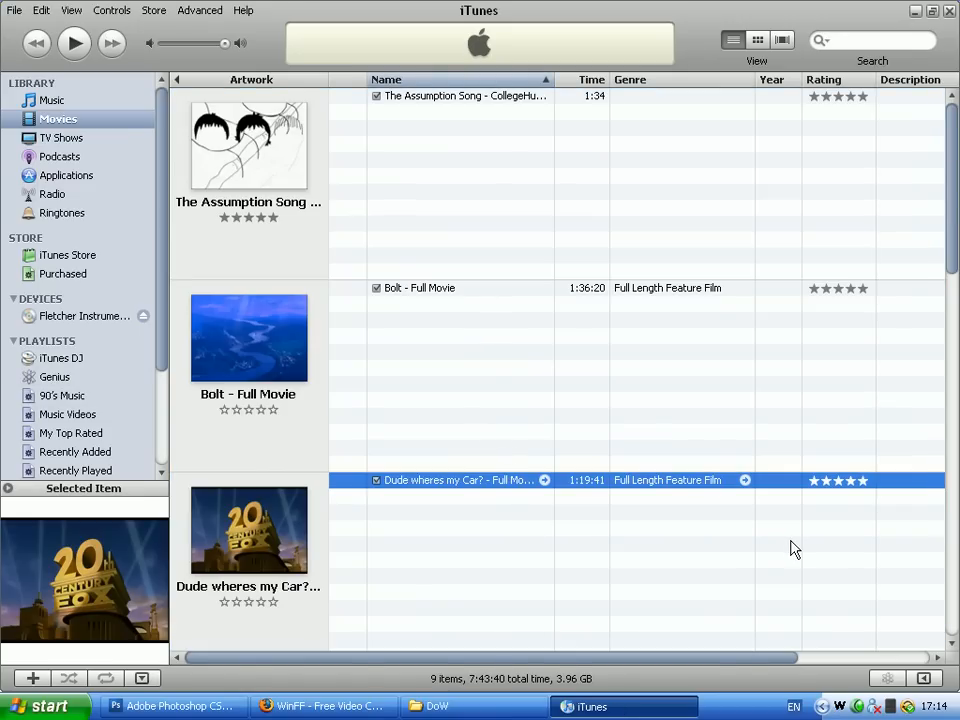
mouse_move(855, 275)
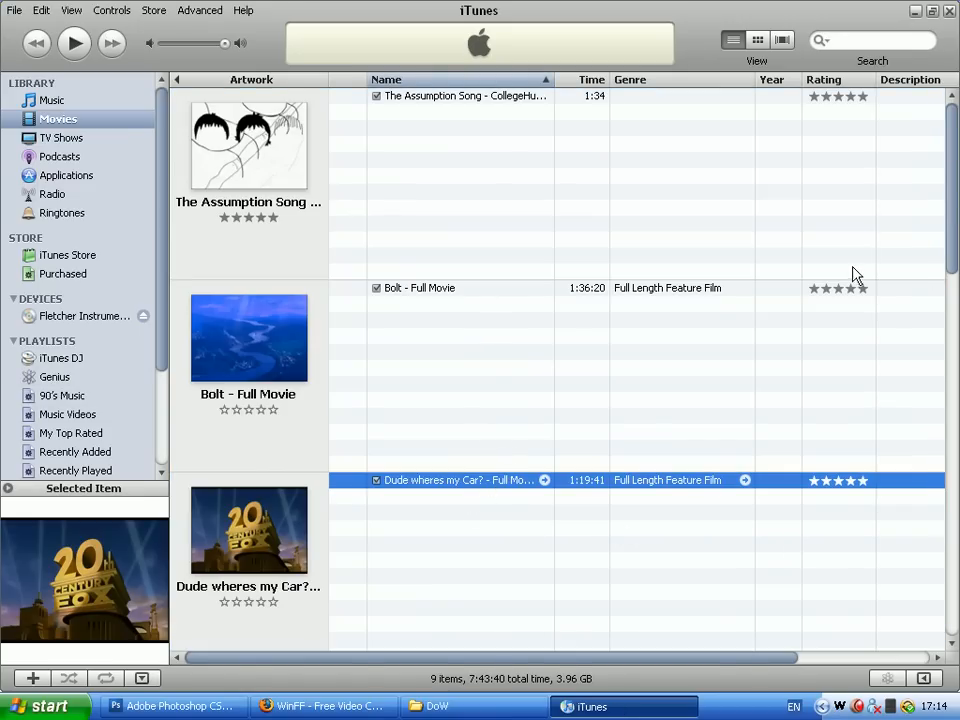
mouse_move(600, 348)
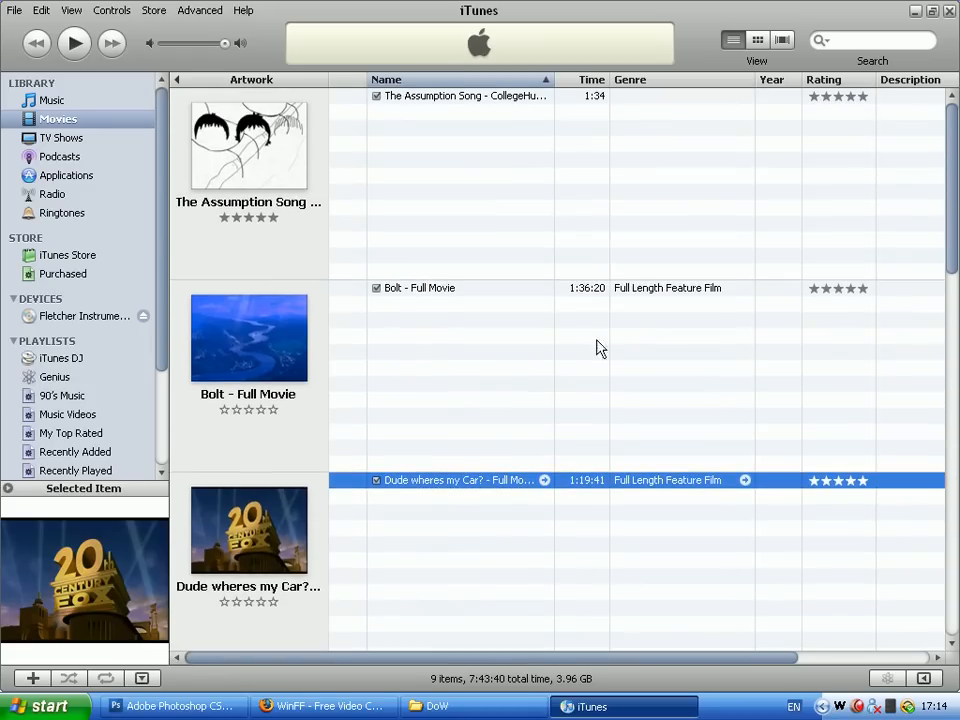
mouse_move(860, 230)
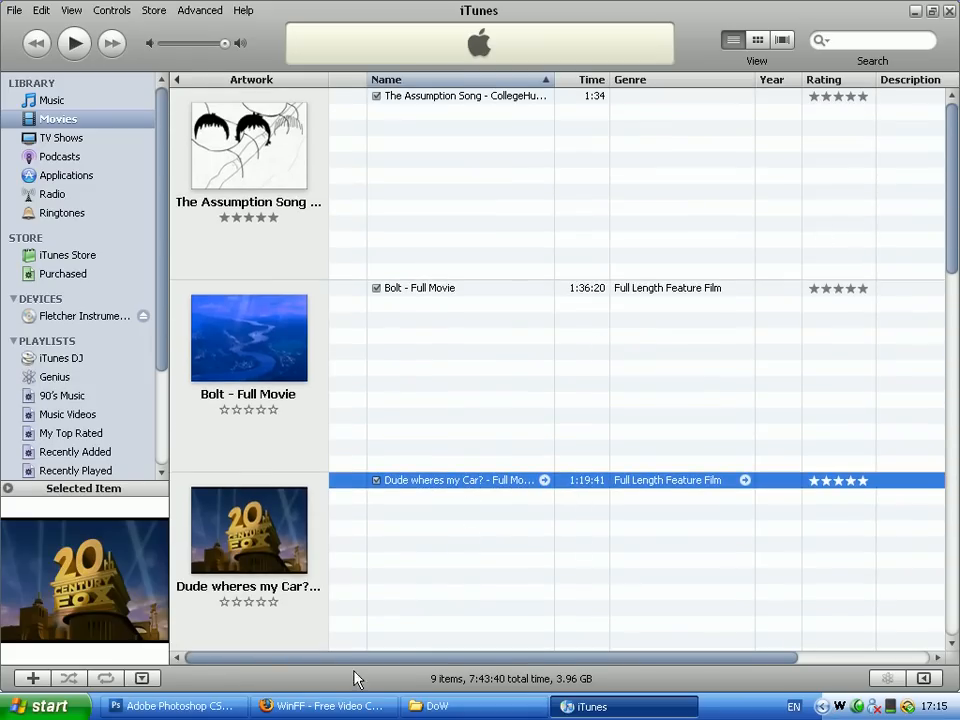
click(333, 705)
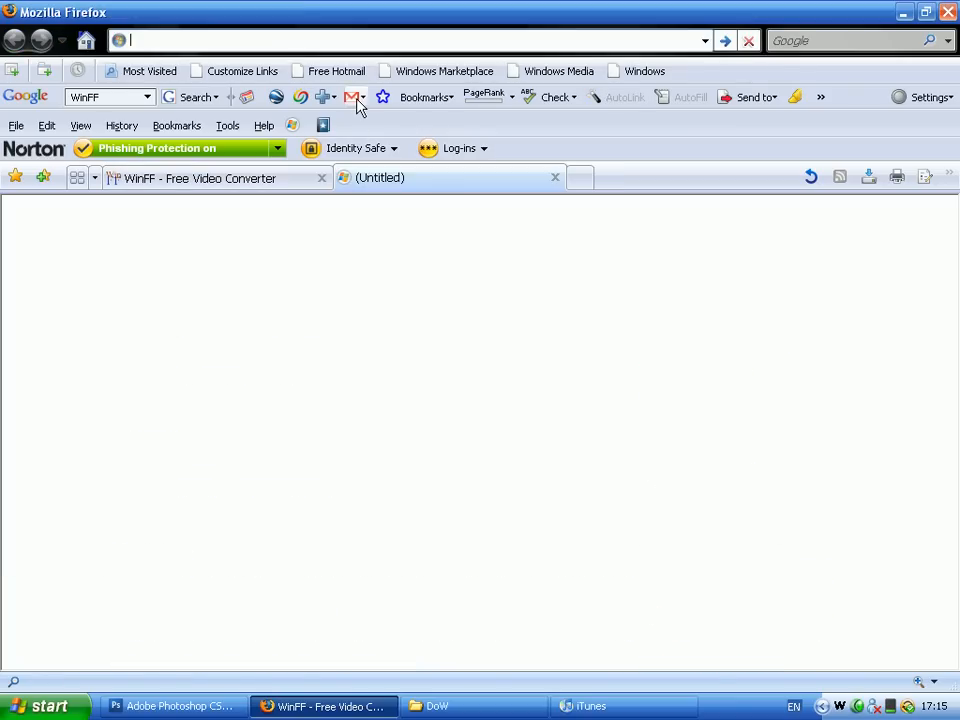
text(www.youtube.com/)
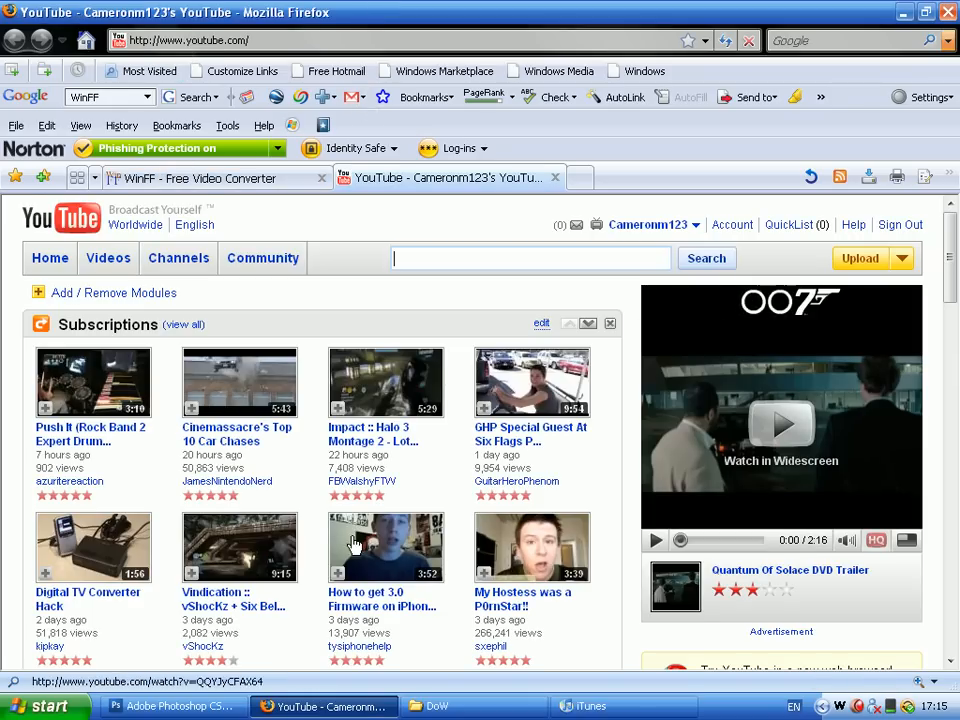
click(532, 545)
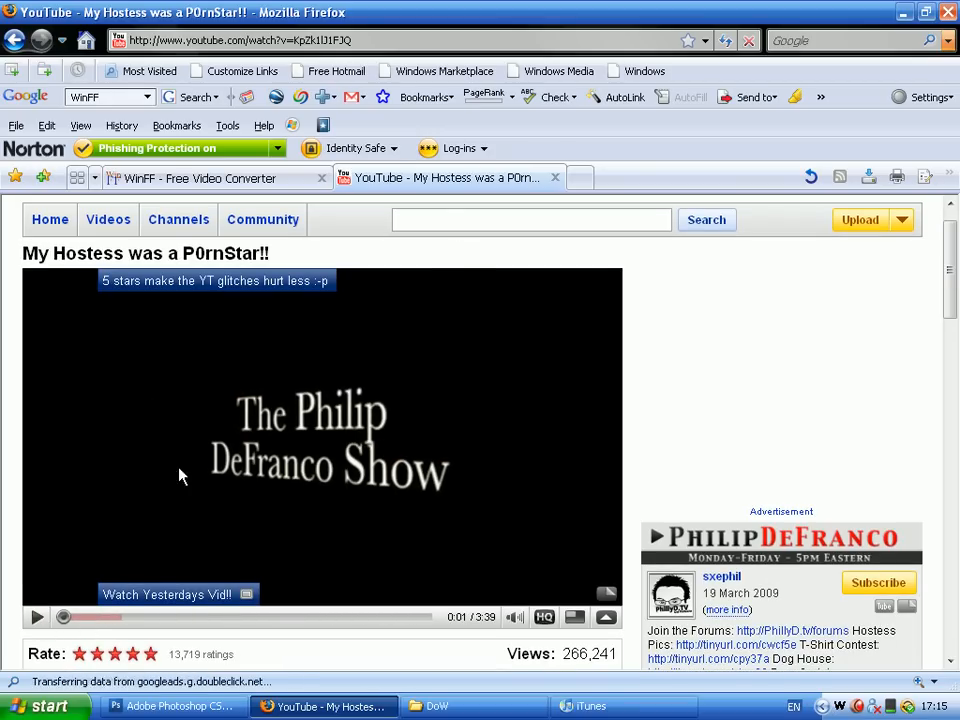
mouse_move(507, 379)
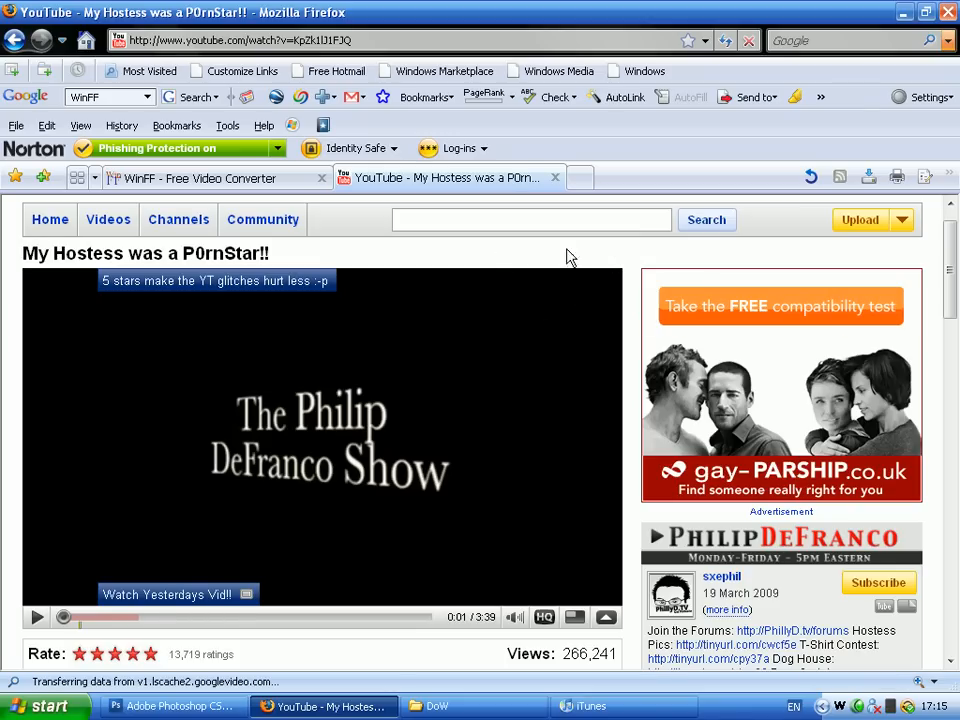
mouse_move(752, 322)
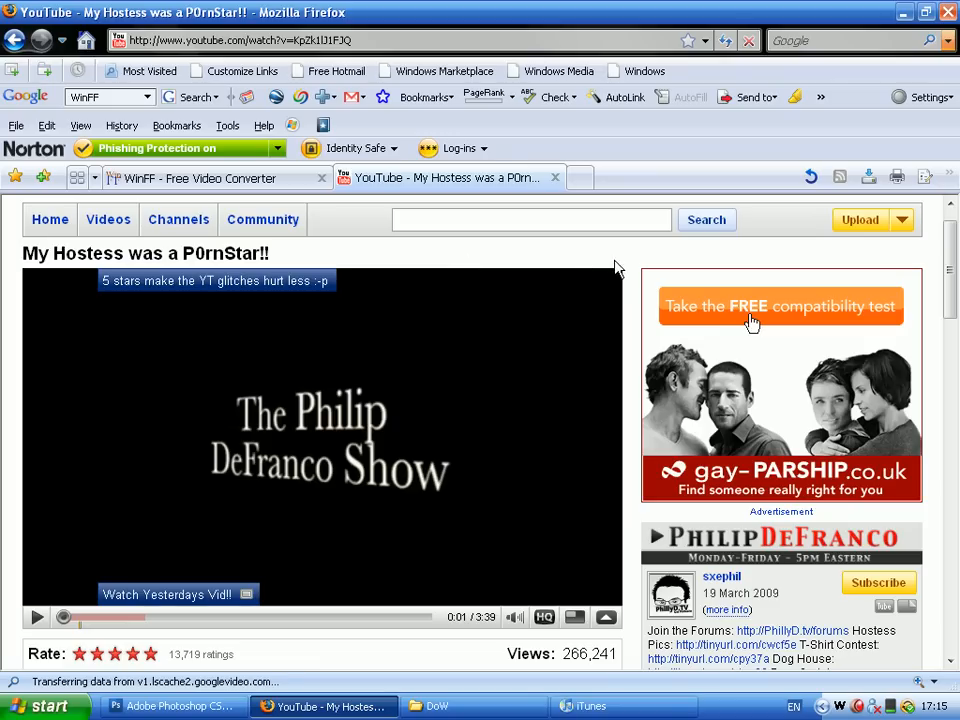
mouse_move(398, 524)
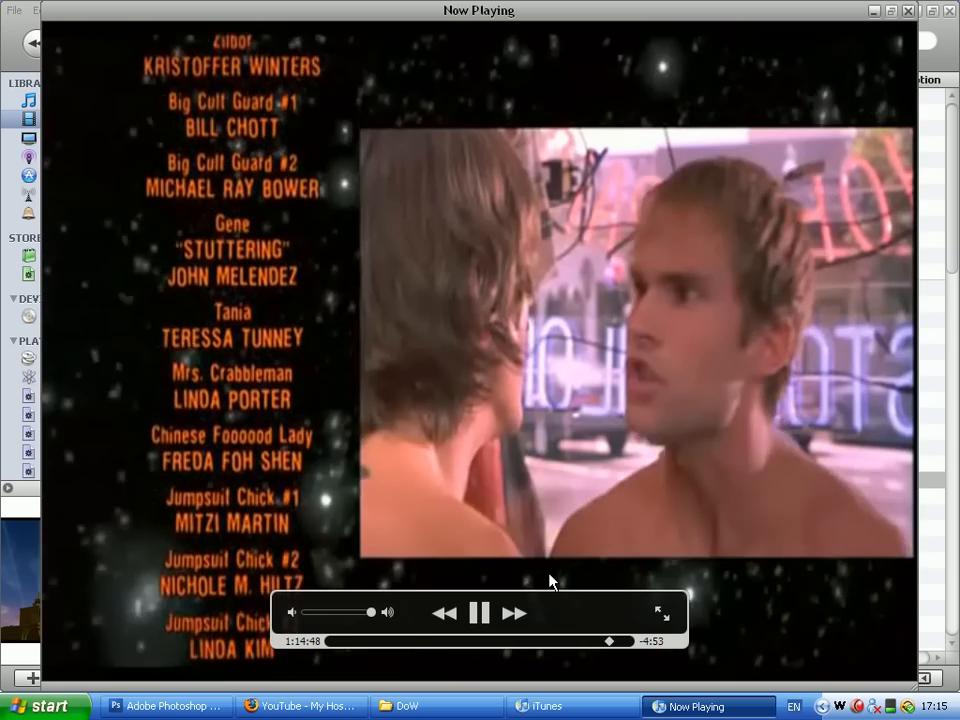
Step: Pause and close the movie's Now Playing window, then minimize the browser
click(480, 613)
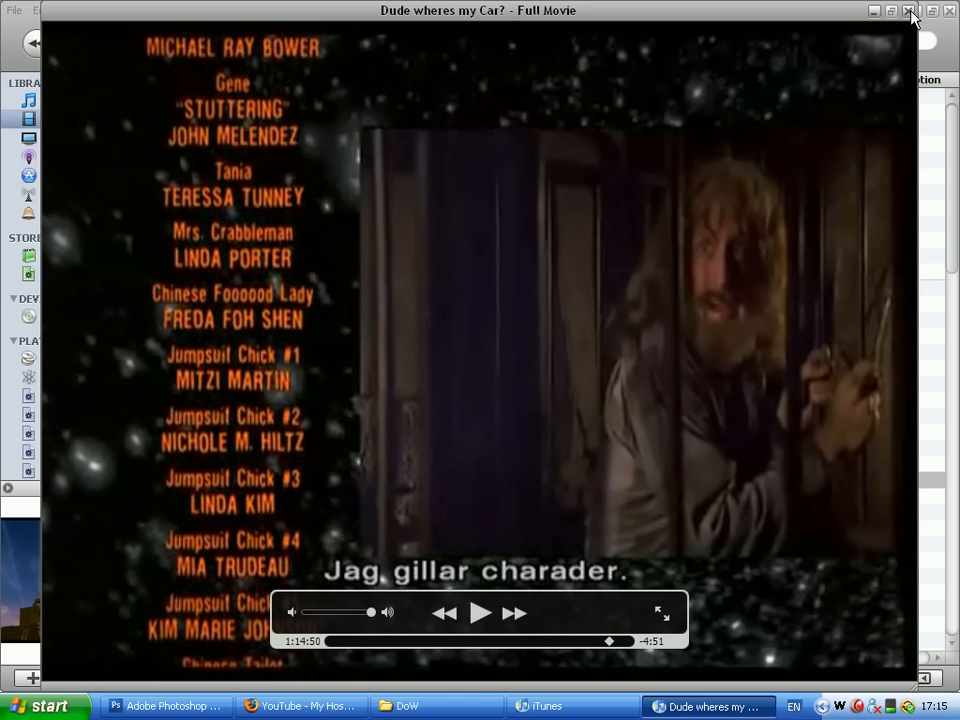
click(906, 16)
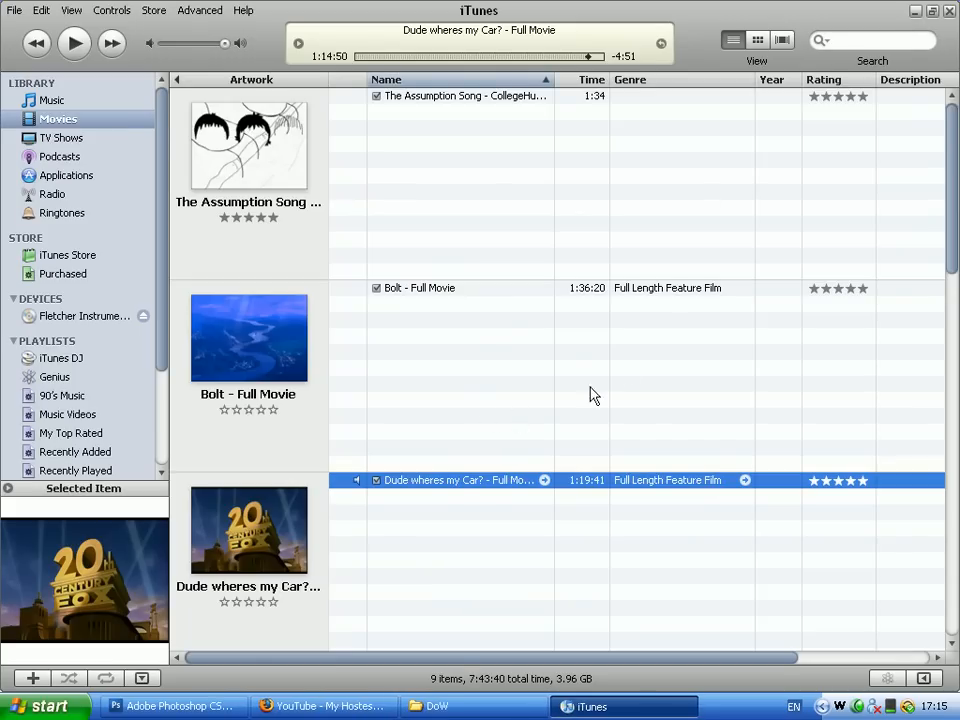
mouse_move(538, 195)
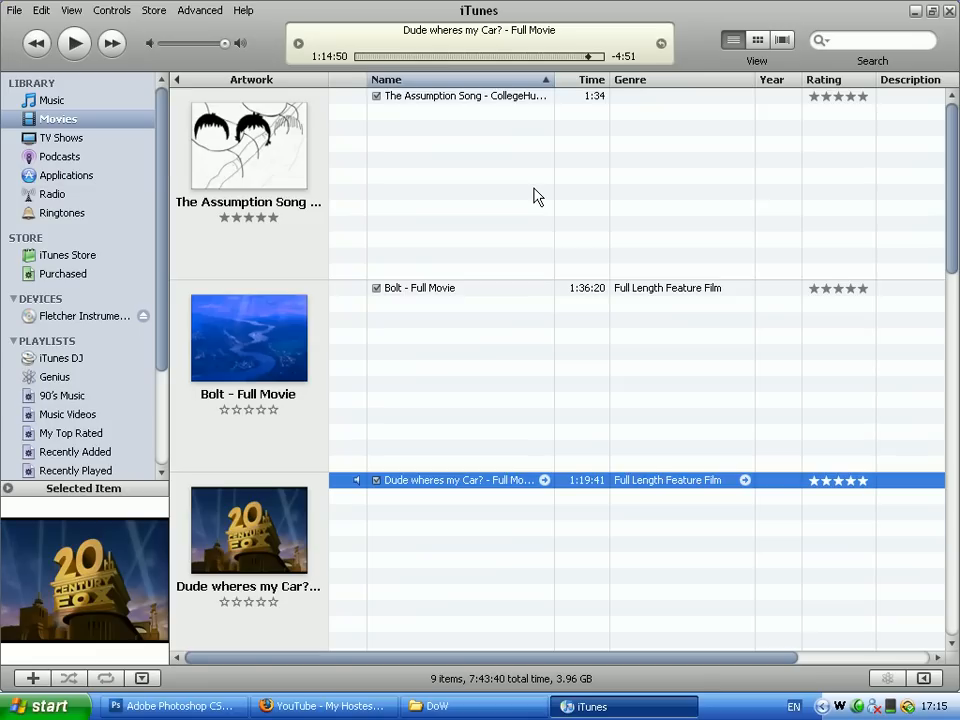
mouse_move(563, 315)
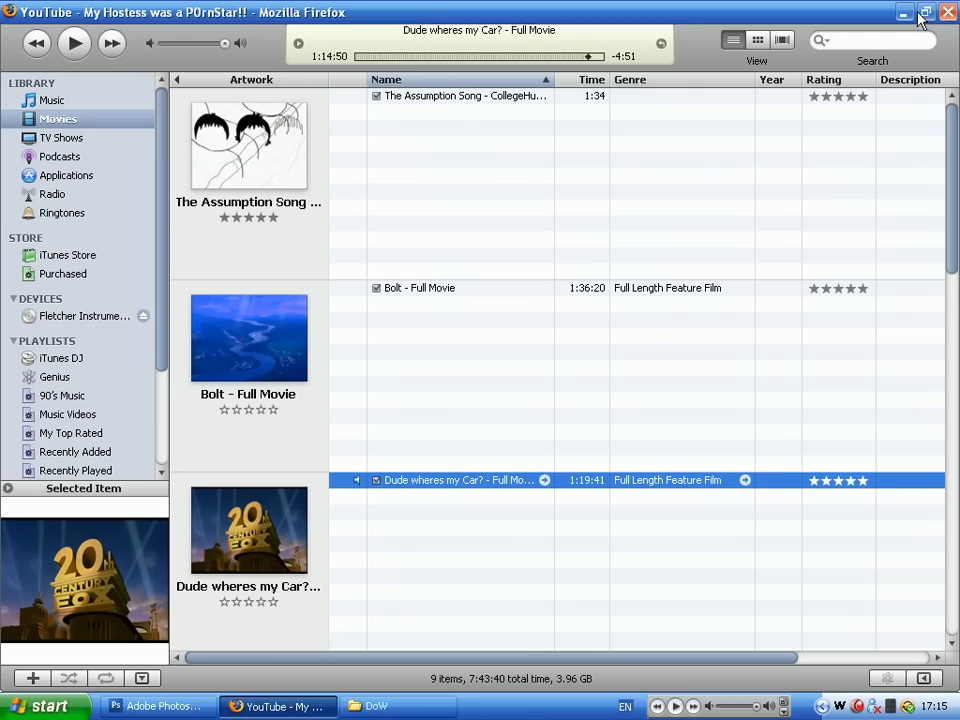
click(385, 706)
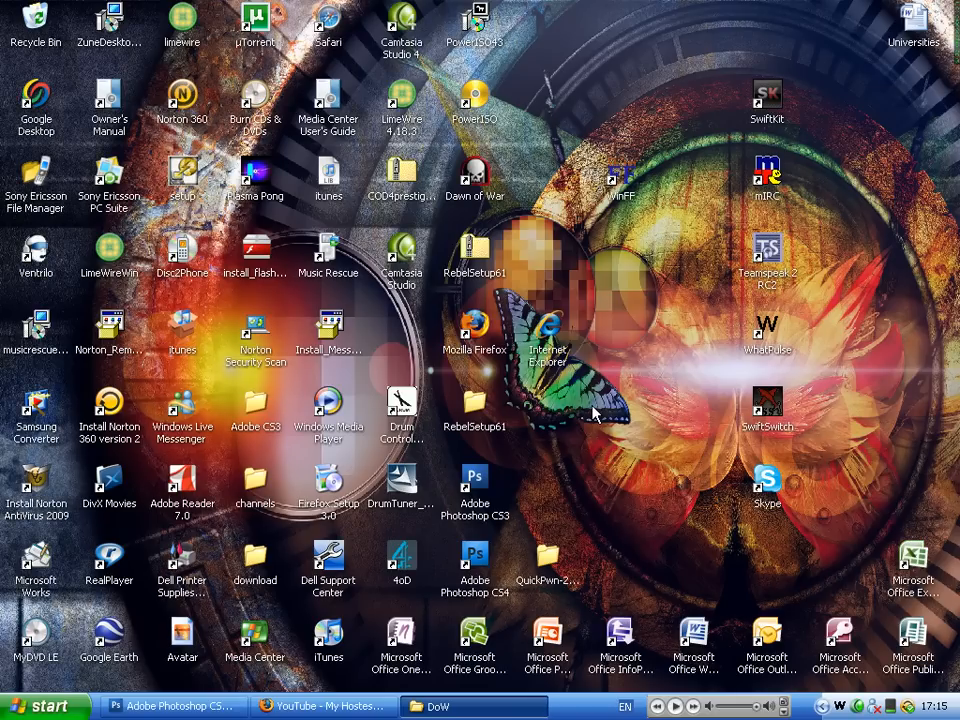
mouse_move(661, 451)
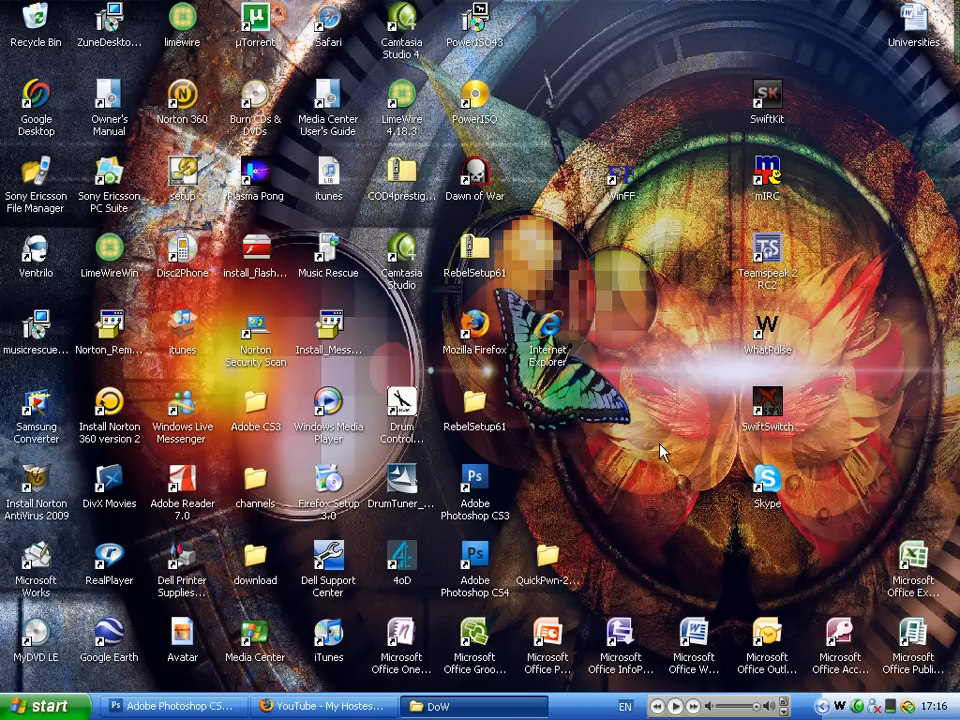